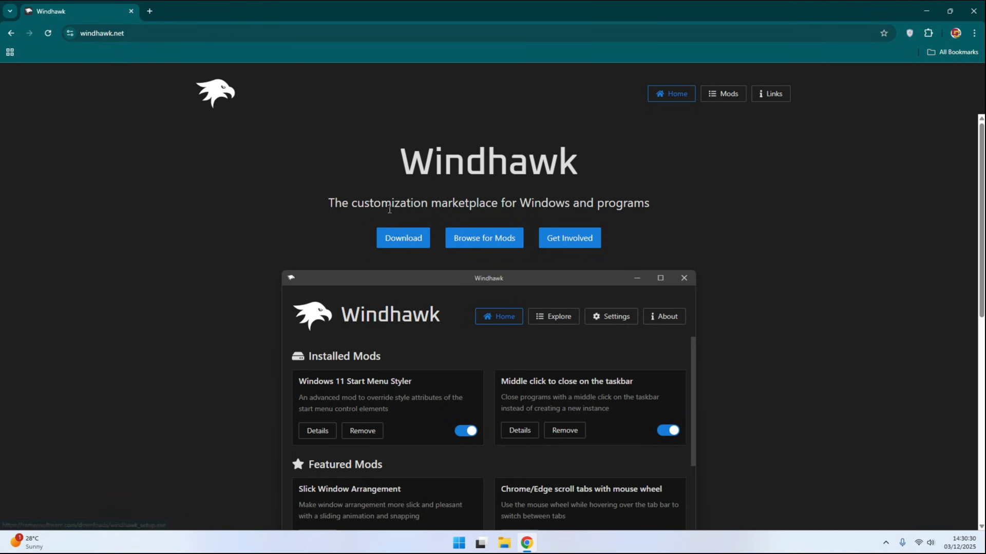
Download the Windhawk setup file from windhawk.net.
{"action": "left_click", "coordinate": [402, 237]}
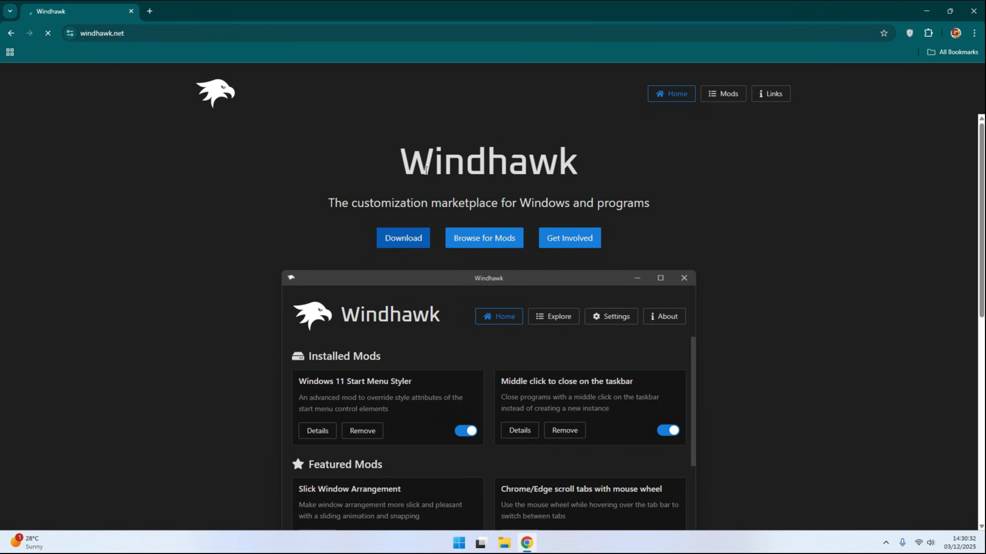
{"action": "left_click", "coordinate": [402, 237]}
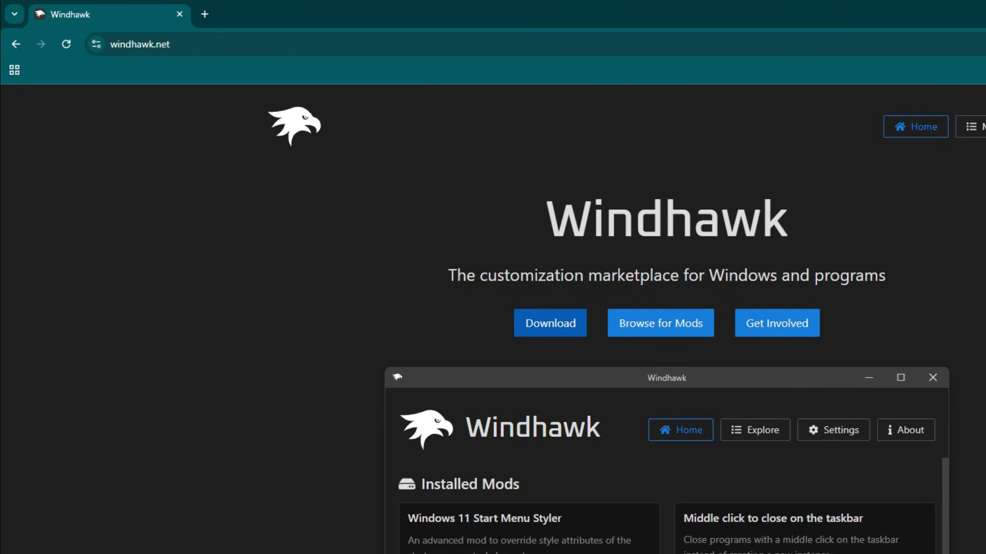
Run the Windhawk setup with all components kept and finish the installation.
{"action": "left_click", "coordinate": [549, 324]}
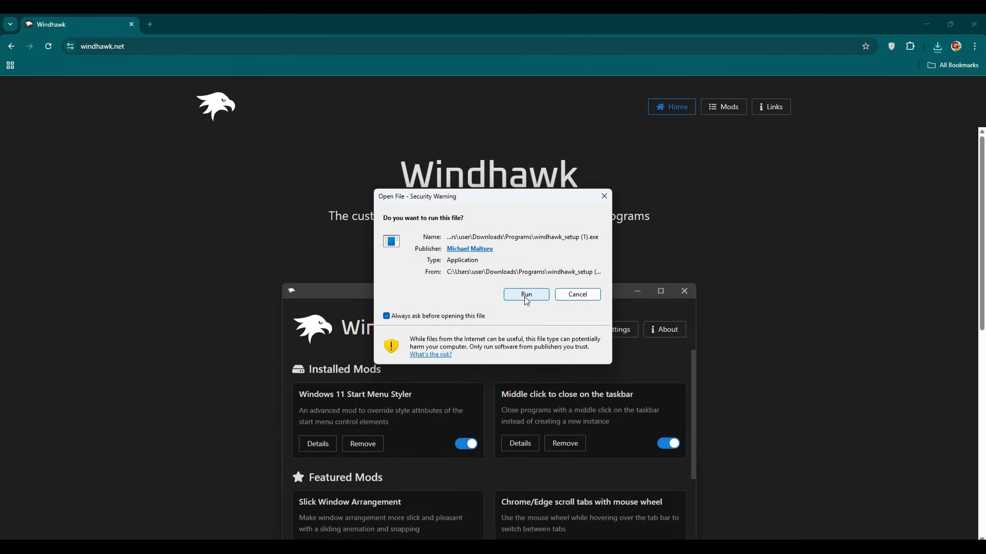
{"action": "left_click", "coordinate": [526, 295]}
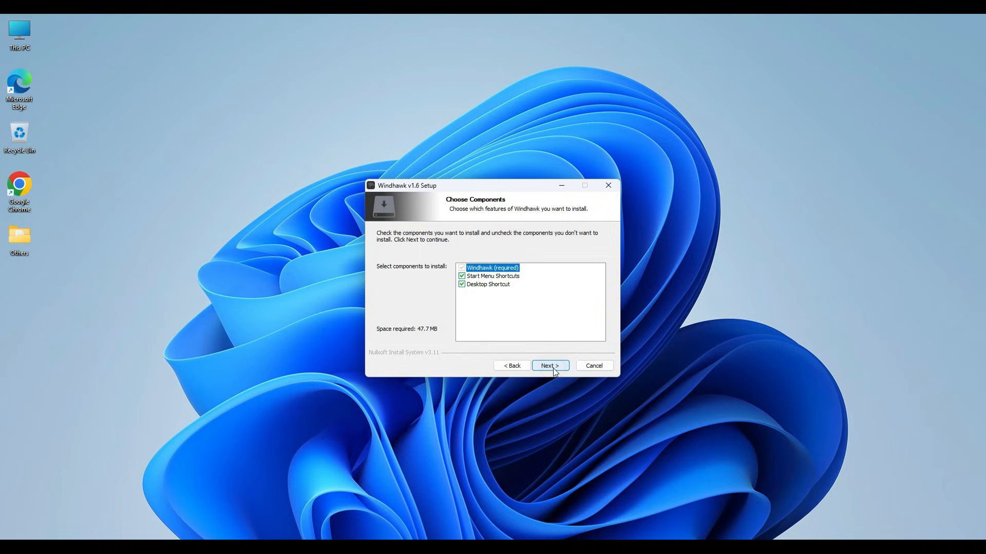
{"action": "left_click", "coordinate": [549, 366]}
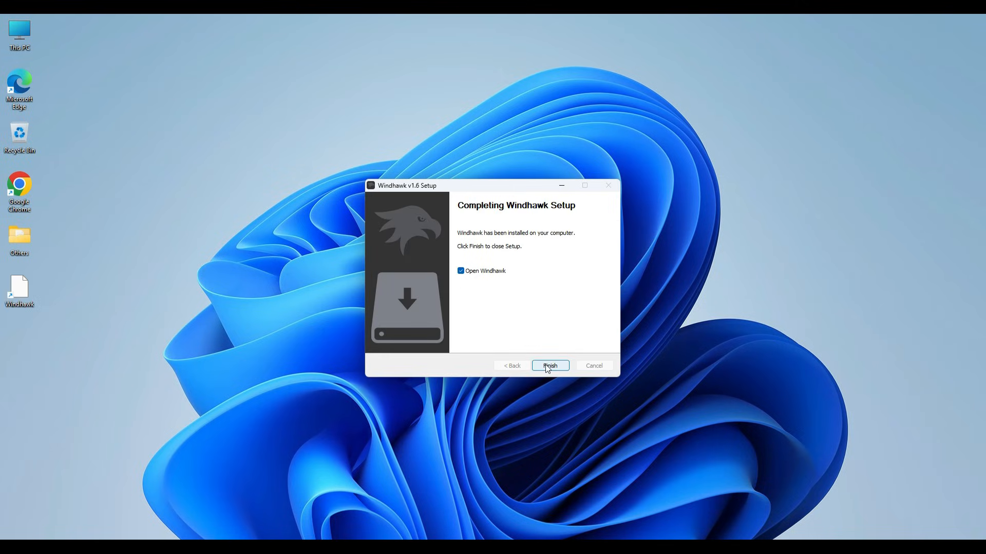
{"action": "left_click", "coordinate": [548, 366]}
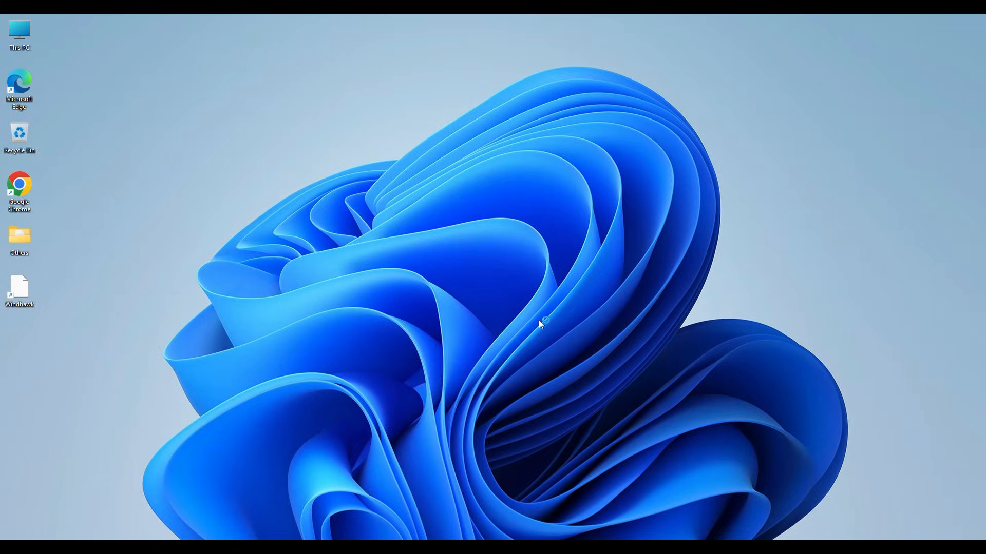
Launch Windhawk, browse Explore and view the Windows 11 Start Menu Styler details.
{"action": "double_click", "coordinate": [20, 290]}
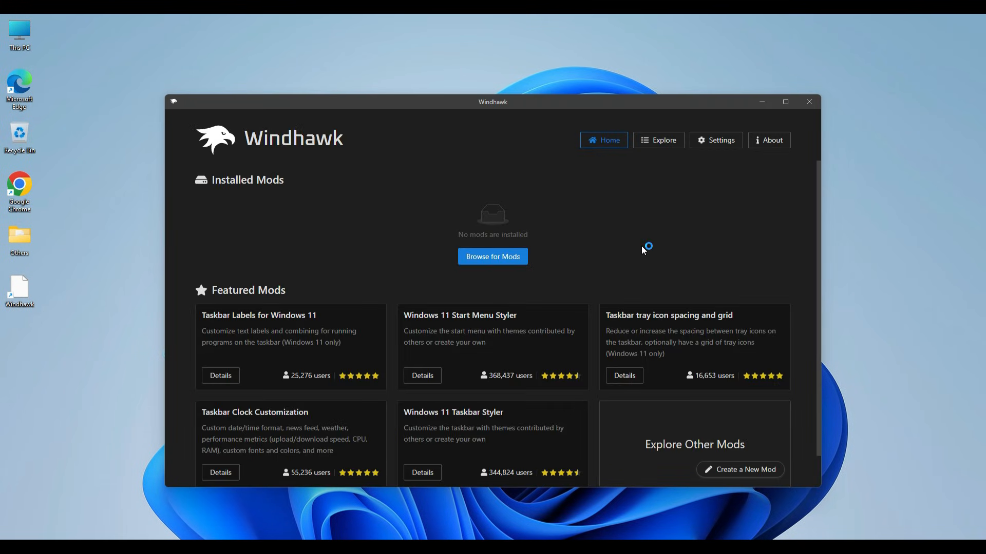
{"action": "left_click", "coordinate": [657, 125]}
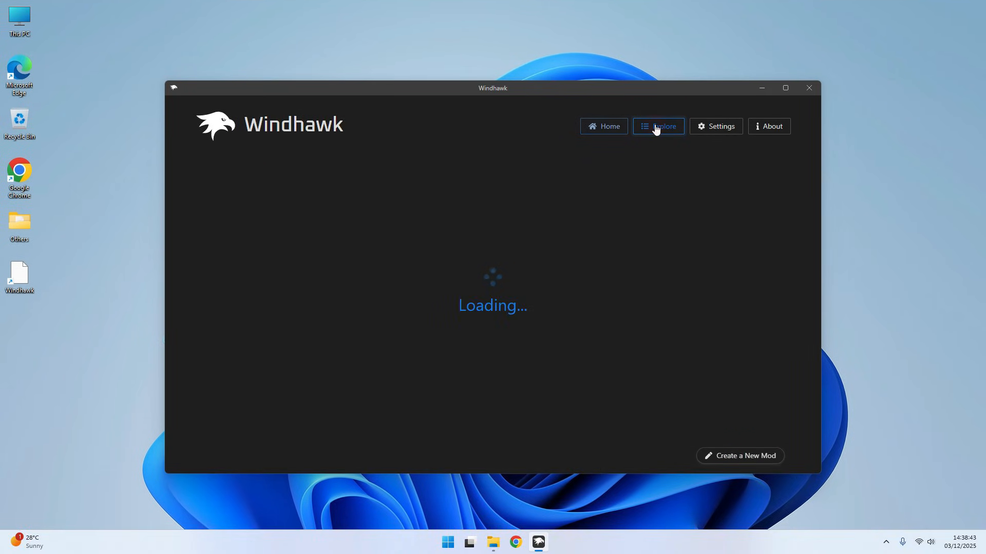
{"action": "left_click", "coordinate": [657, 126]}
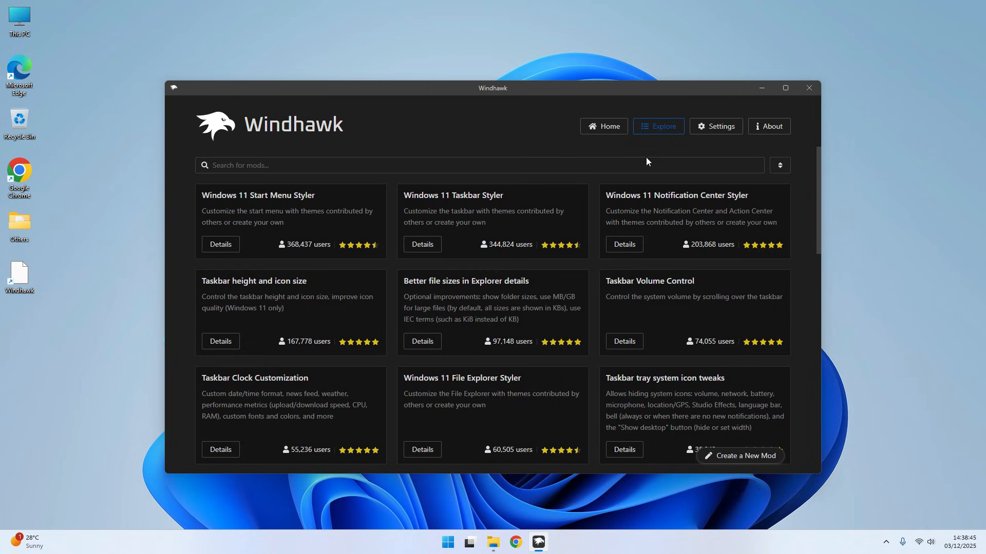
{"action": "mouse_move", "coordinate": [193, 208]}
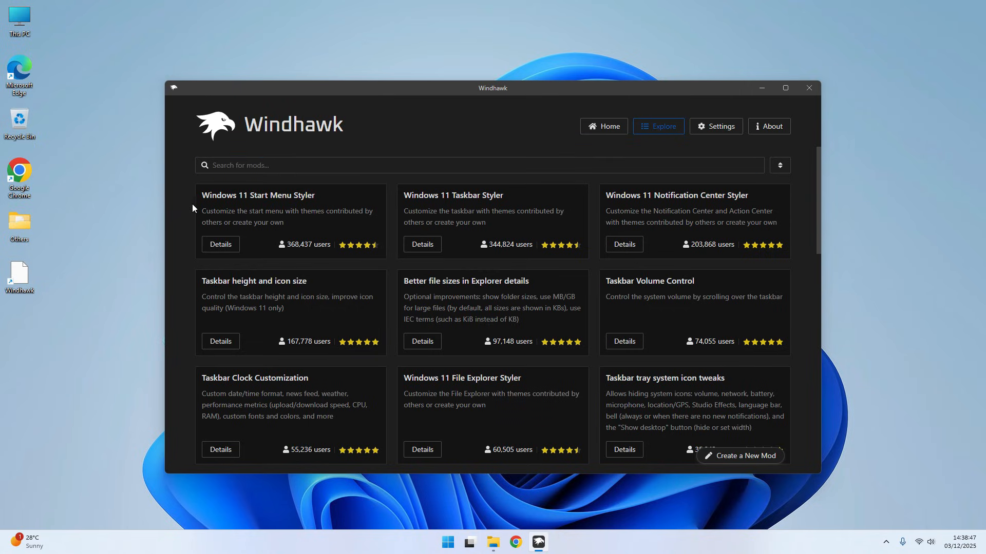
{"action": "mouse_move", "coordinate": [326, 203]}
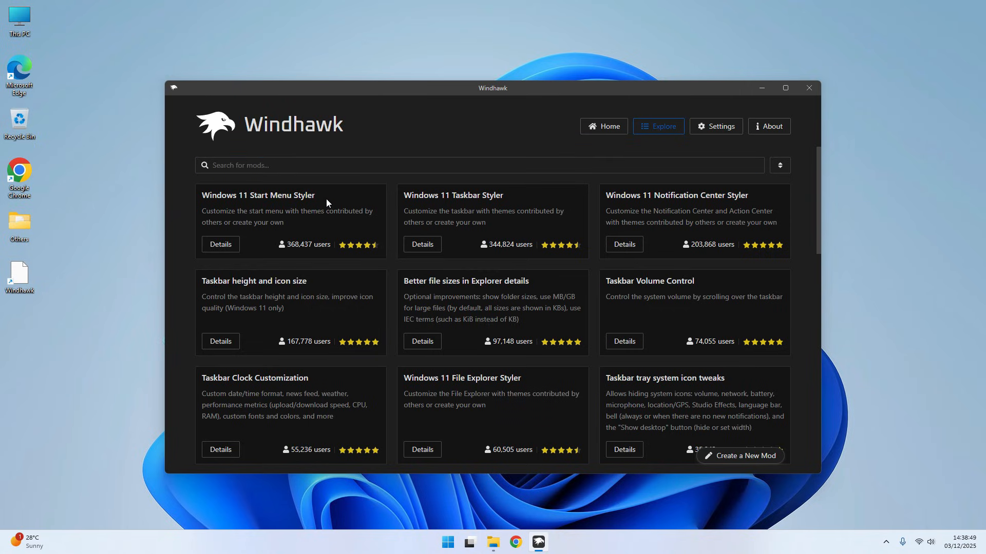
{"action": "left_click", "coordinate": [220, 245]}
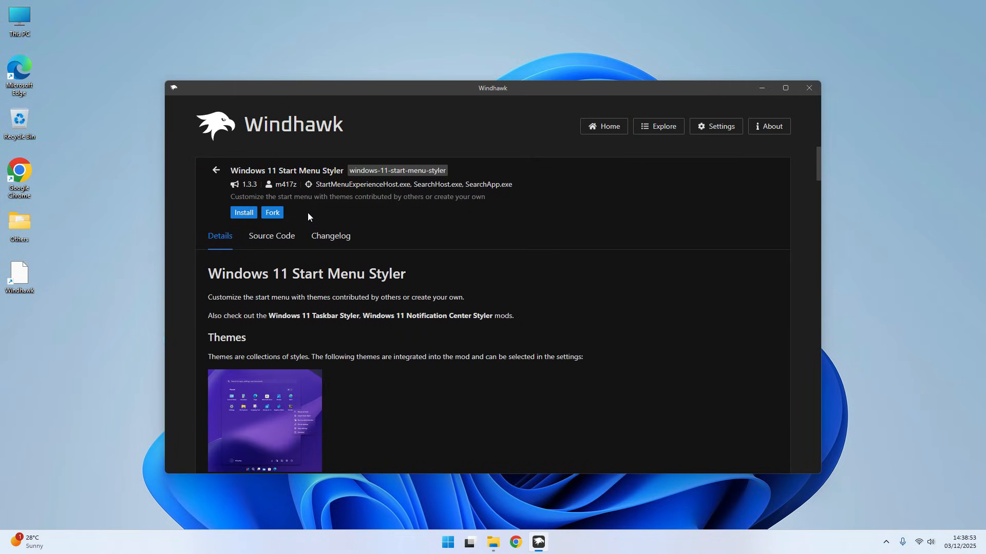
Install Windows 11 Start Menu Styler, show its Advanced mod settings and bring up the Start menu.
{"action": "left_click", "coordinate": [244, 213]}
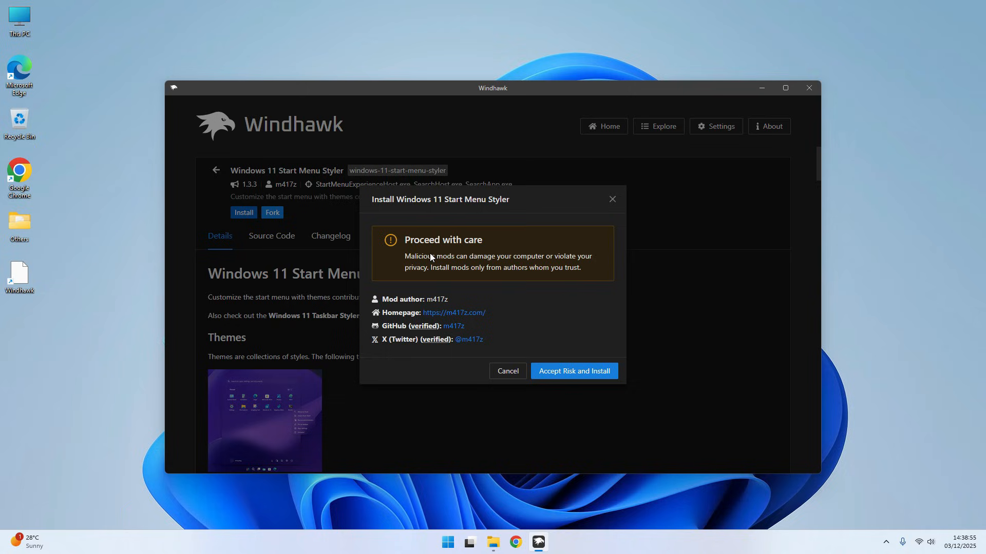
{"action": "left_click", "coordinate": [571, 371]}
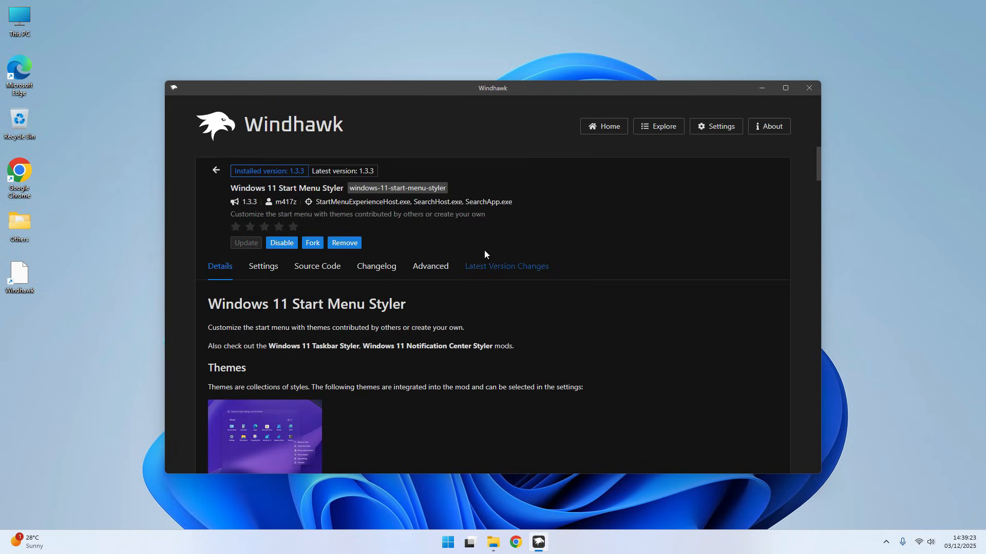
{"action": "mouse_move", "coordinate": [430, 276]}
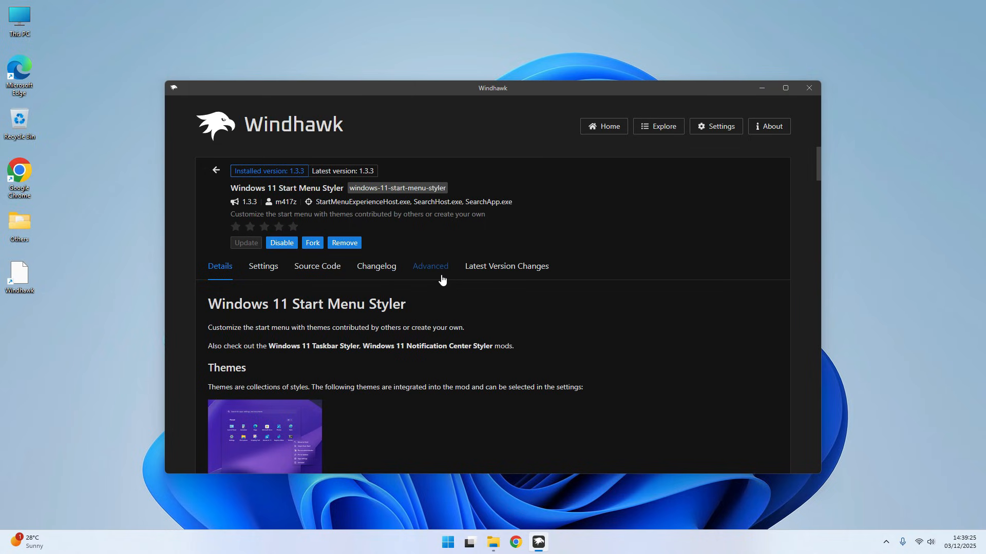
{"action": "left_click", "coordinate": [430, 266]}
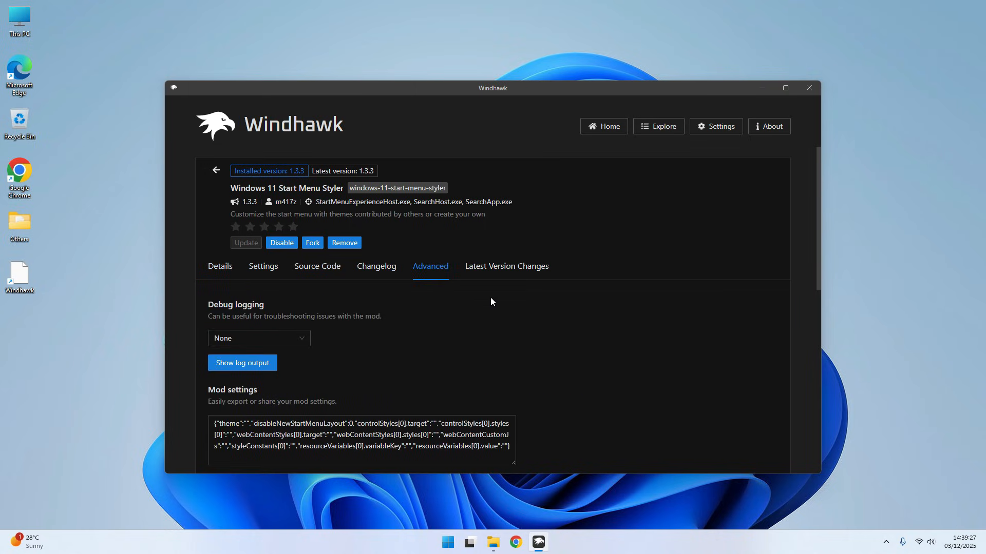
{"action": "scroll", "scroll_direction": "down", "scroll_amount": 3}
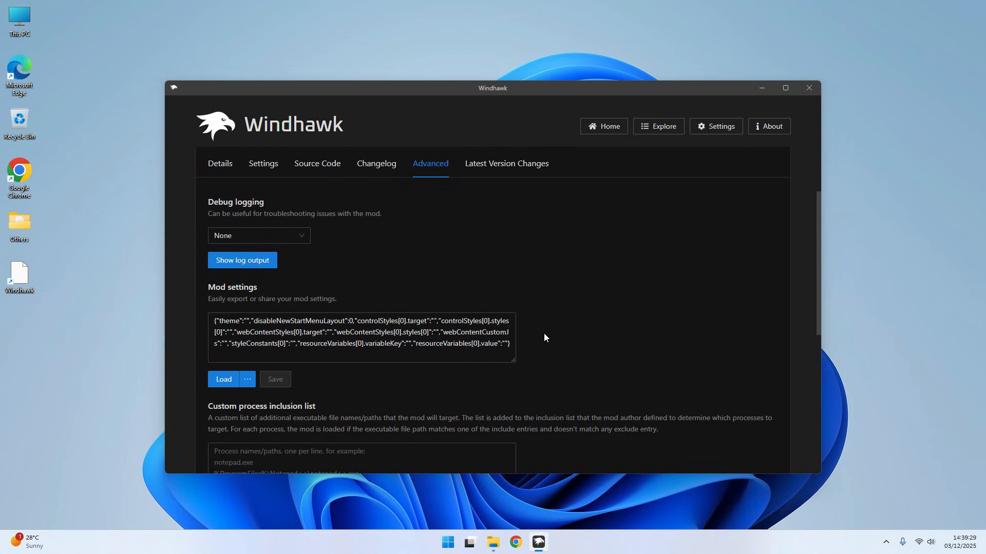
{"action": "left_click", "coordinate": [447, 542]}
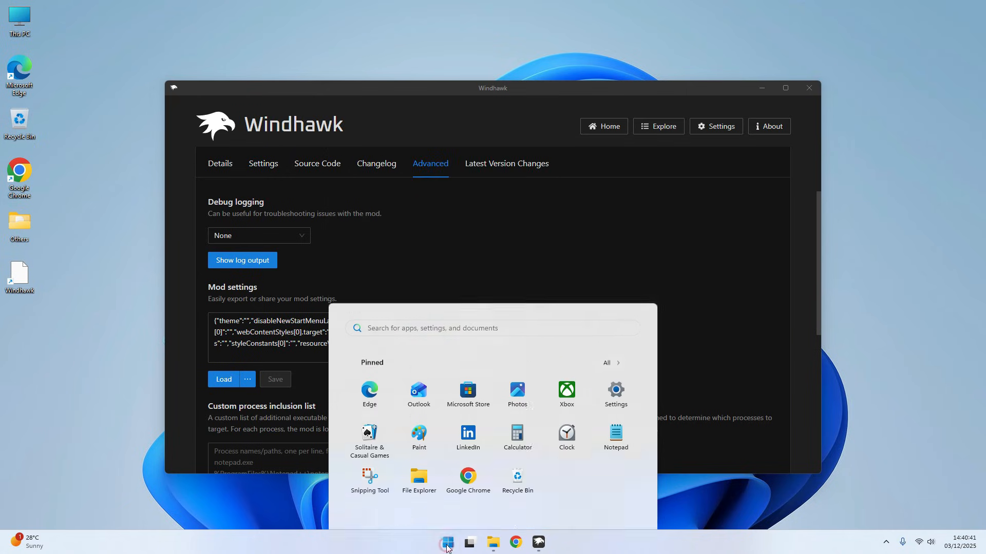
Open the Start Menu Codes text file from the Windhawk Styler Codes folder.
{"action": "left_click", "coordinate": [469, 542]}
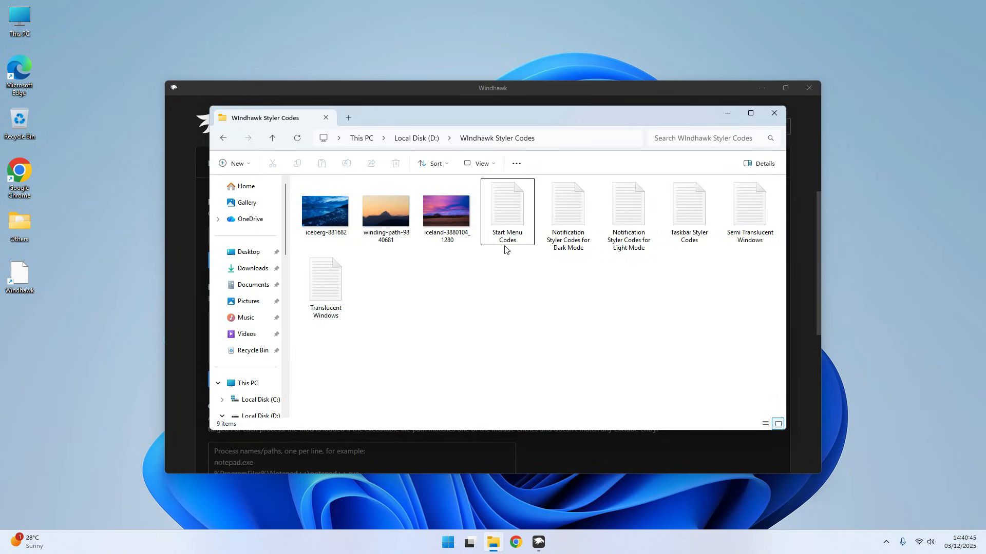
{"action": "double_click", "coordinate": [506, 201]}
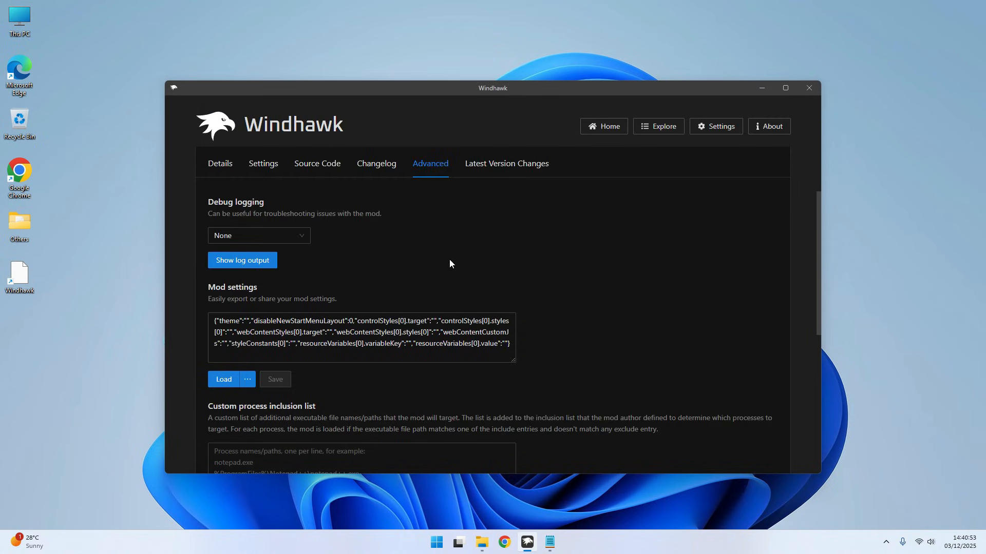
Paste the acrylic style code into the Start Menu Styler mod settings, save and close Windhawk.
{"action": "left_click", "coordinate": [361, 337]}
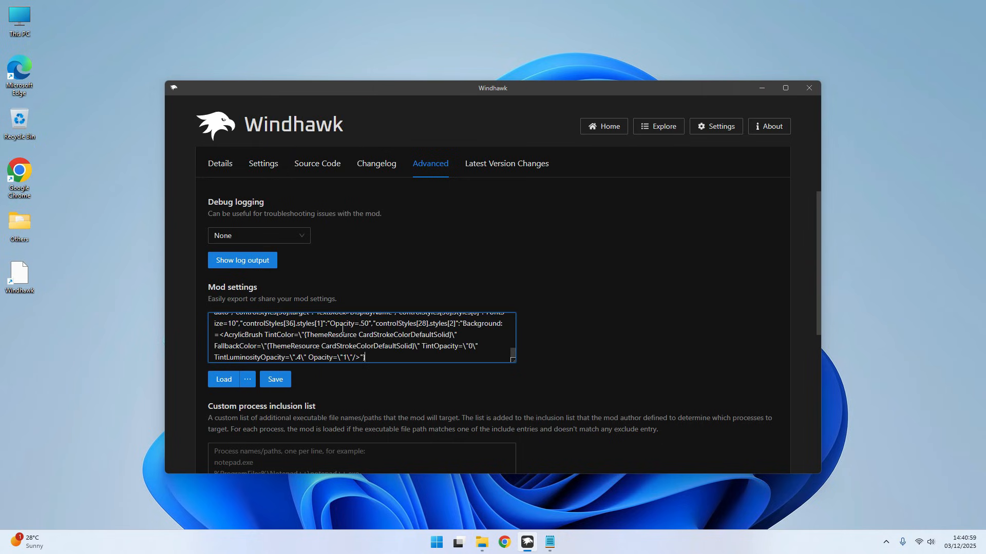
{"action": "left_click", "coordinate": [275, 379]}
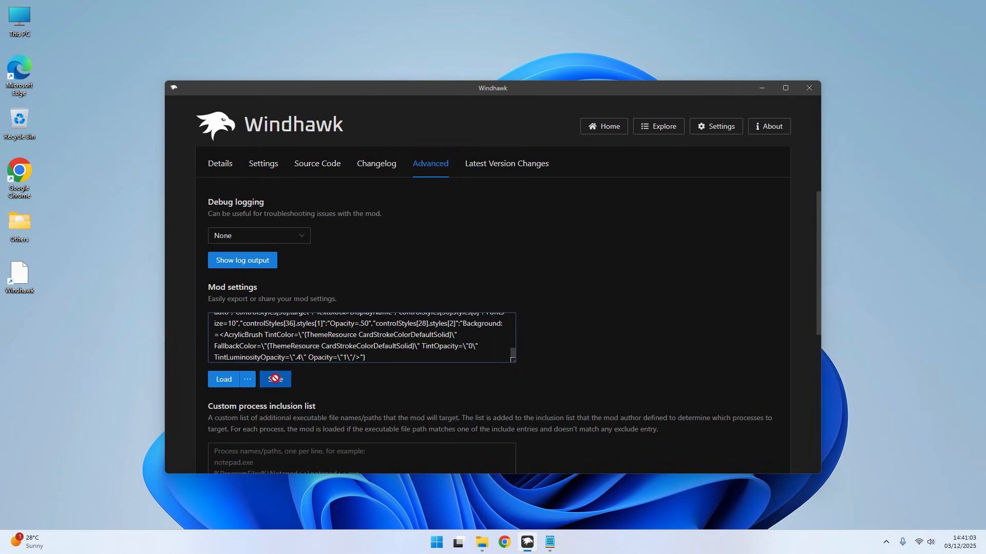
{"action": "left_click", "coordinate": [276, 379]}
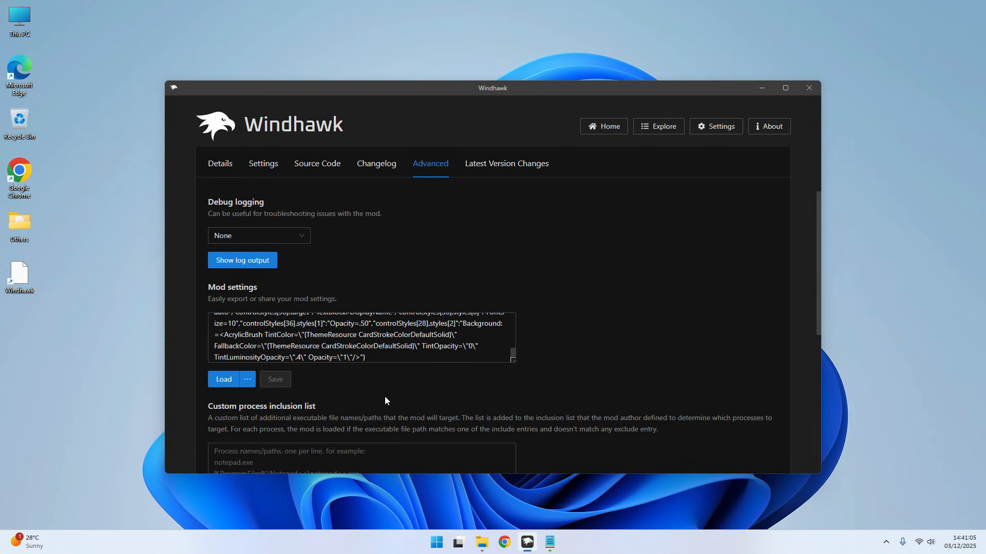
{"action": "left_click", "coordinate": [435, 542]}
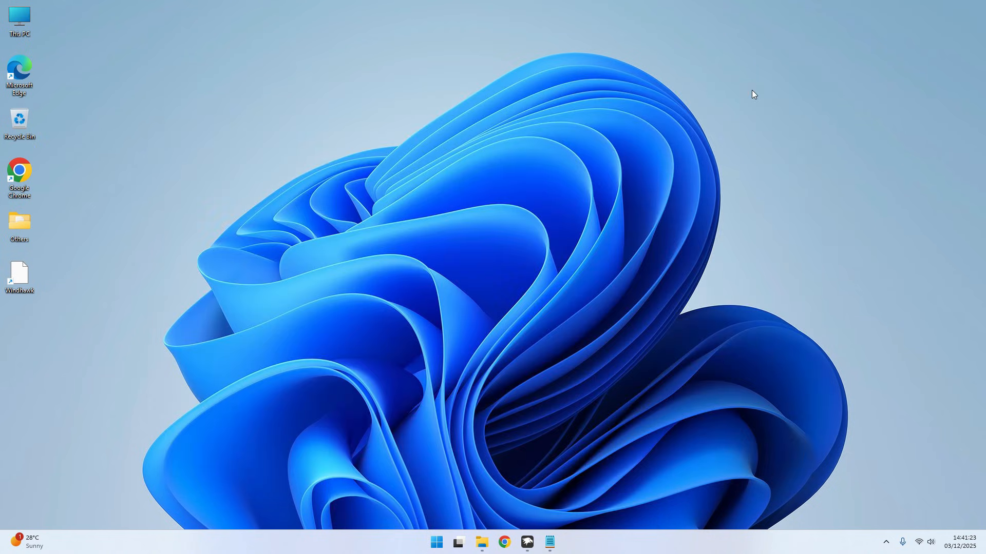
Set Windows colour mode to Dark with transparency and a blue accent in Personalisation > Colours.
{"action": "right_click", "coordinate": [509, 112]}
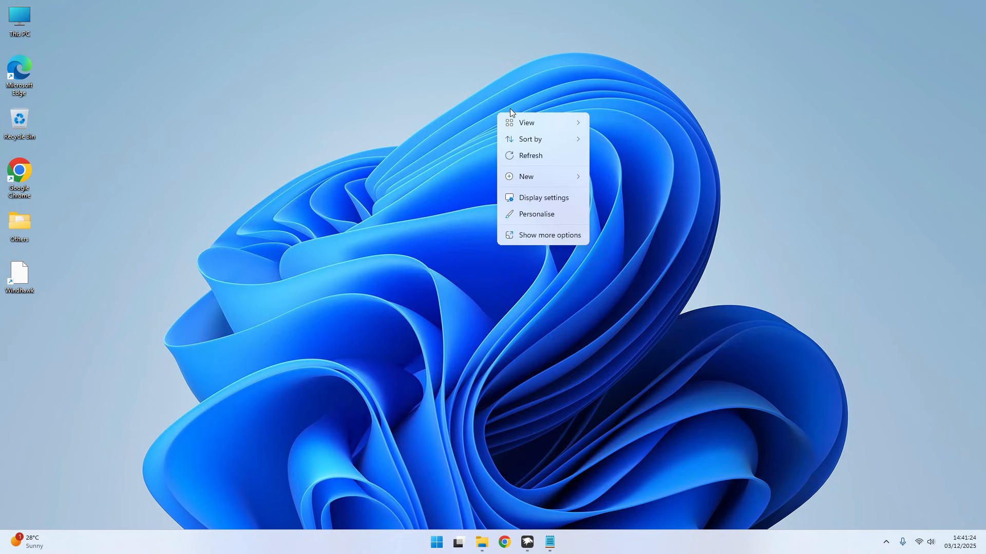
{"action": "mouse_move", "coordinate": [536, 214]}
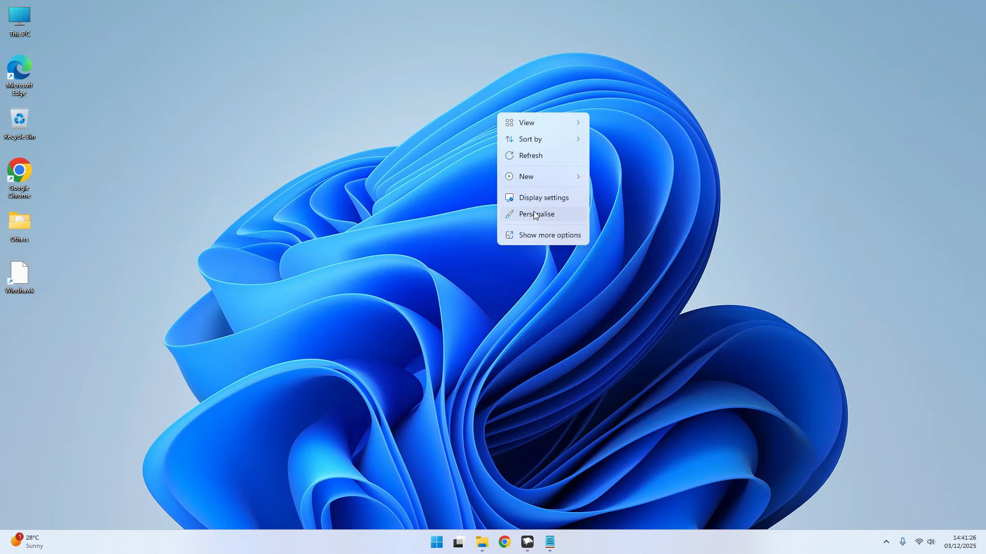
{"action": "left_click", "coordinate": [536, 214]}
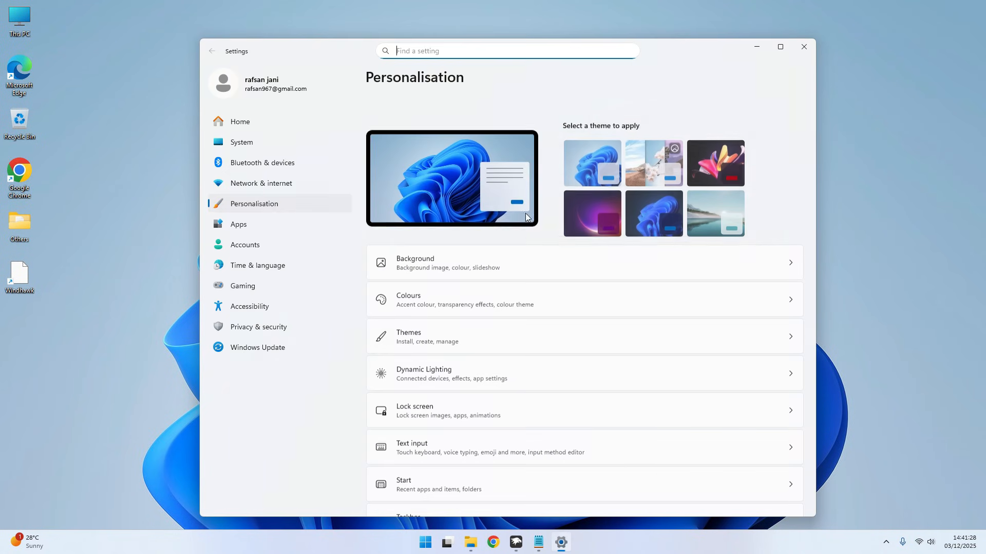
{"action": "scroll", "scroll_direction": "down", "scroll_amount": 3}
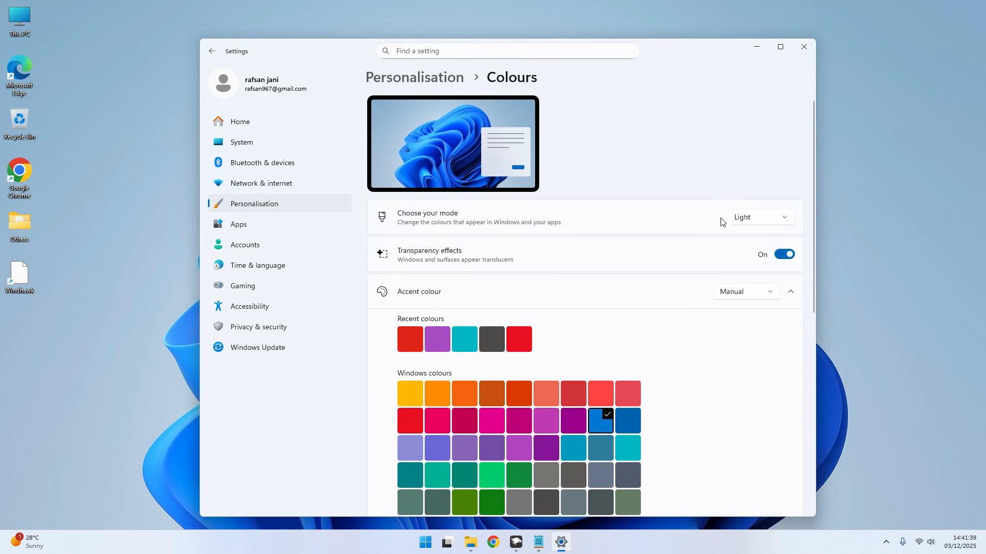
{"action": "left_click", "coordinate": [760, 217]}
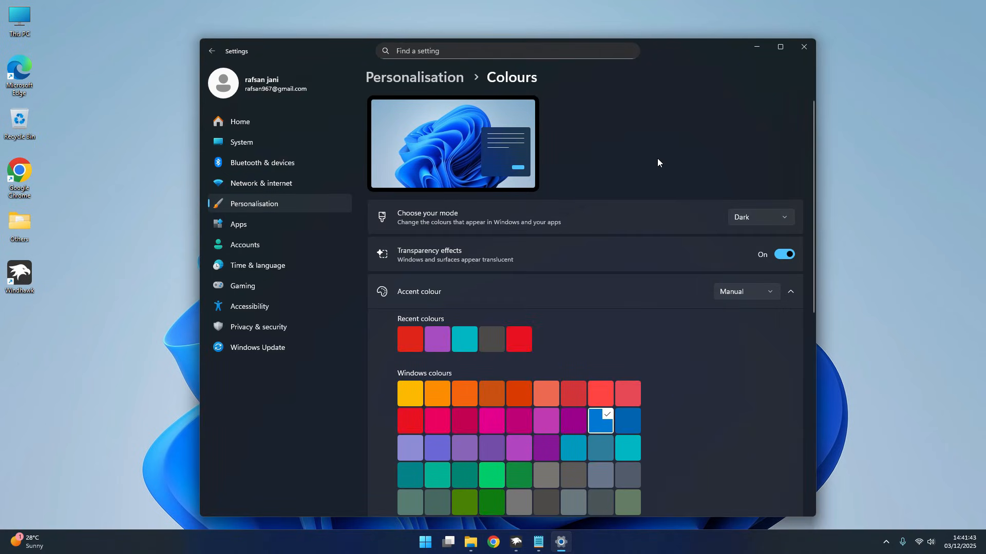
{"action": "left_click", "coordinate": [437, 541]}
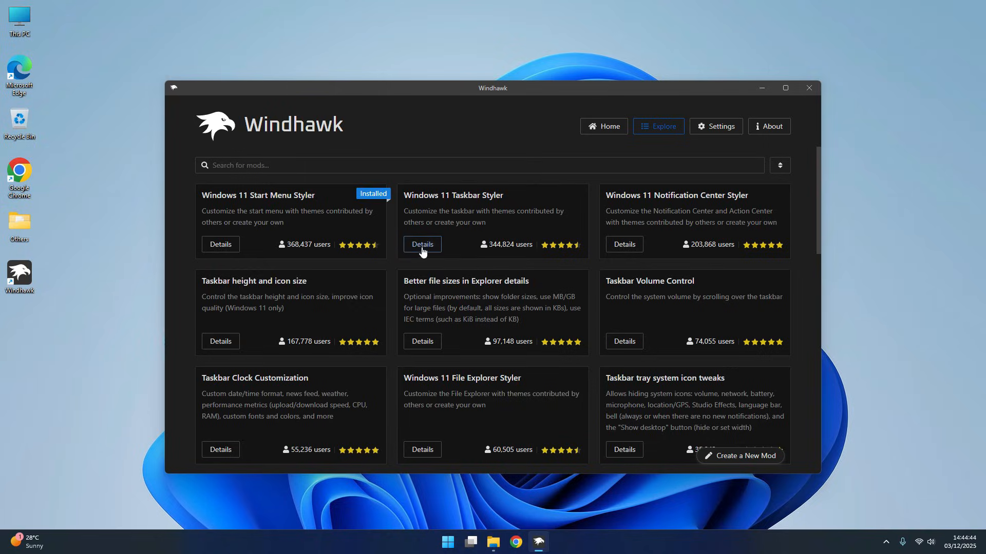
Install the Windows 11 Taskbar Styler mod, accepting the risk warning.
{"action": "left_click", "coordinate": [421, 245]}
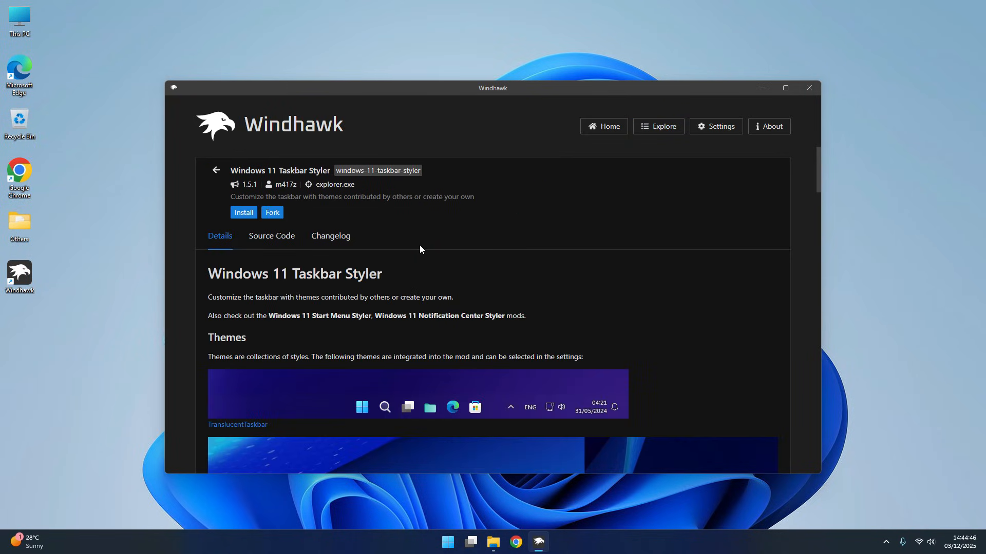
{"action": "mouse_move", "coordinate": [345, 292]}
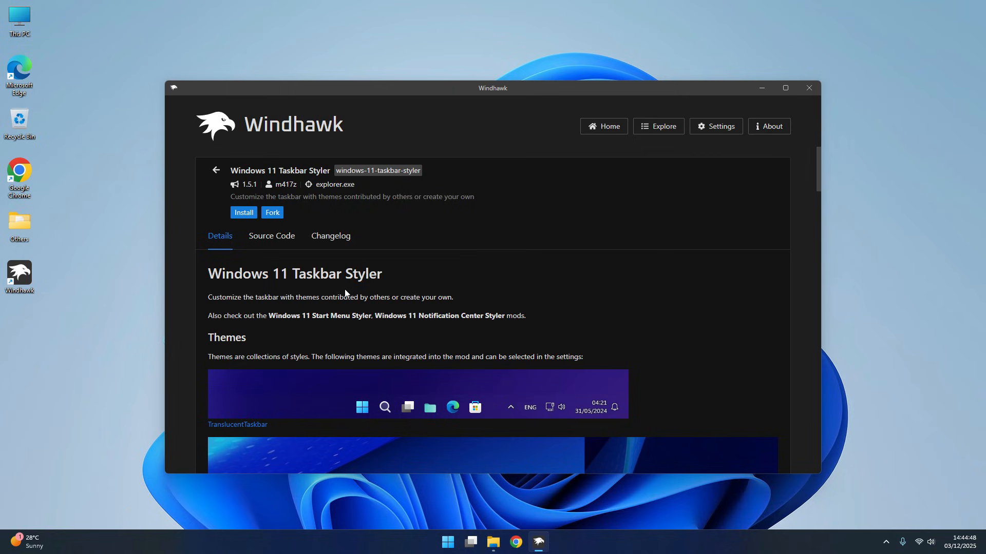
{"action": "left_click", "coordinate": [243, 213]}
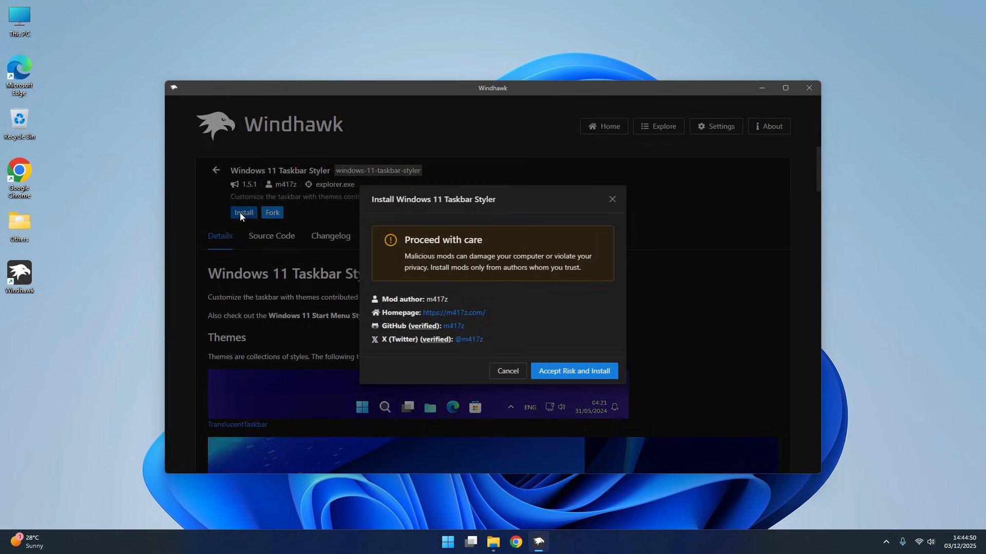
{"action": "left_click", "coordinate": [573, 371]}
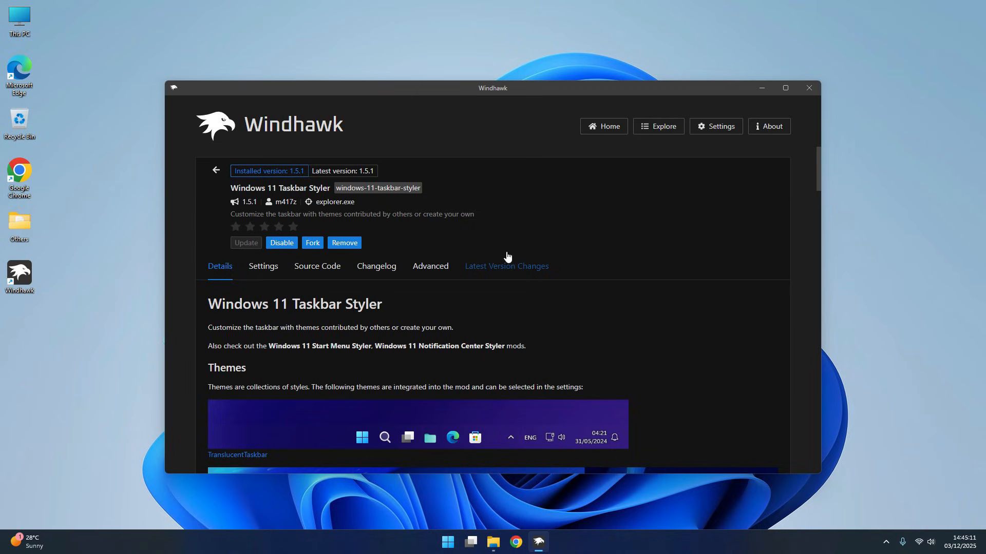
{"action": "mouse_move", "coordinate": [331, 277]}
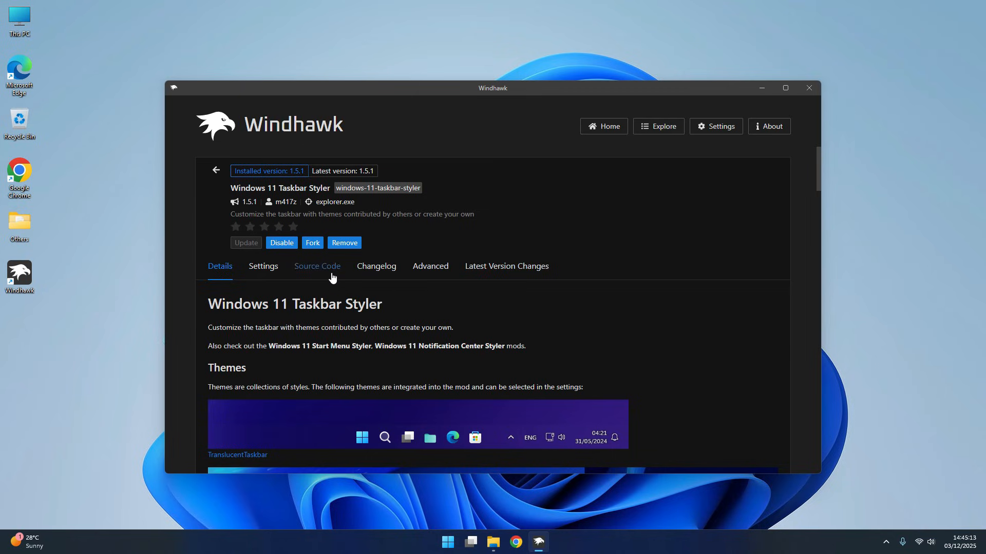
Show the Taskbar Styler mod's Advanced options with its mod settings field.
{"action": "left_click", "coordinate": [430, 266]}
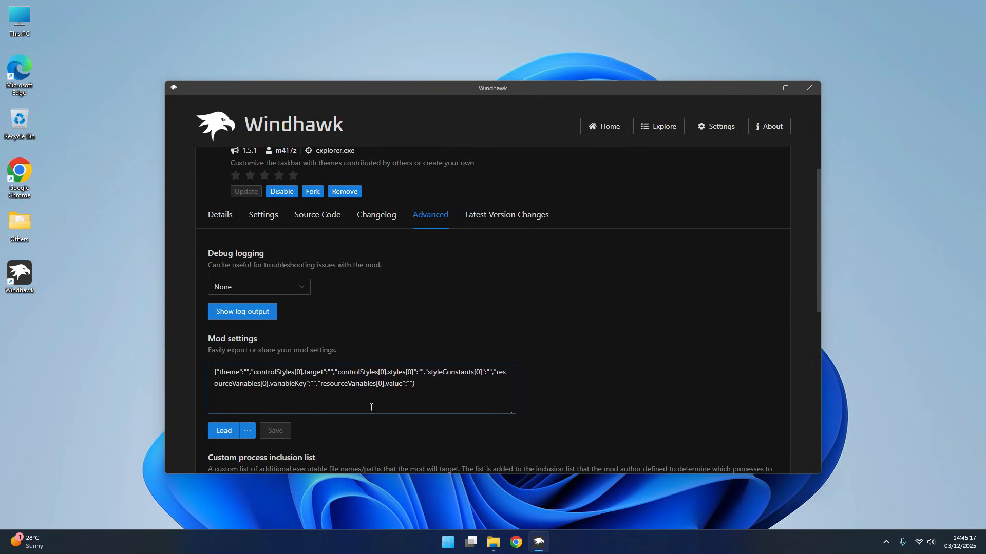
{"action": "mouse_move", "coordinate": [595, 539]}
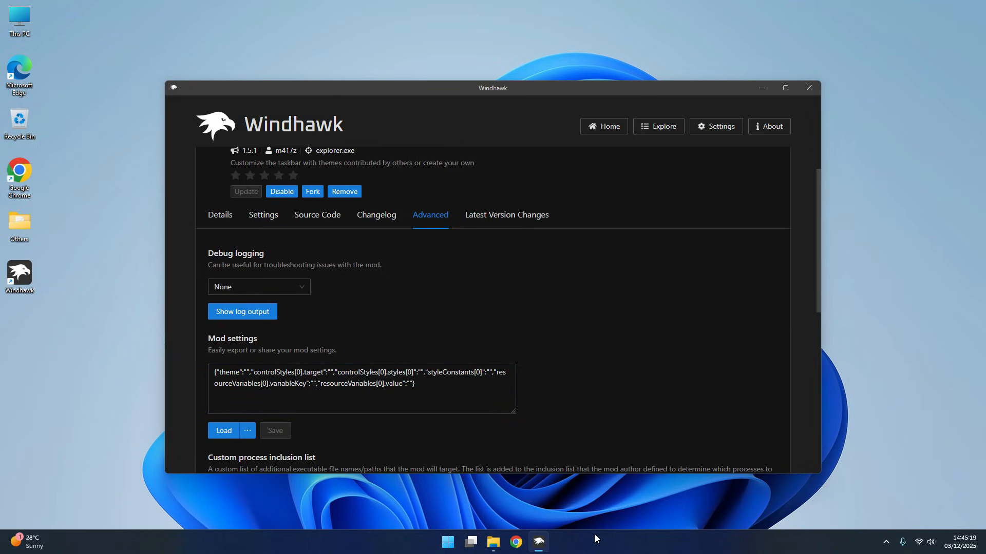
{"action": "mouse_move", "coordinate": [537, 293]}
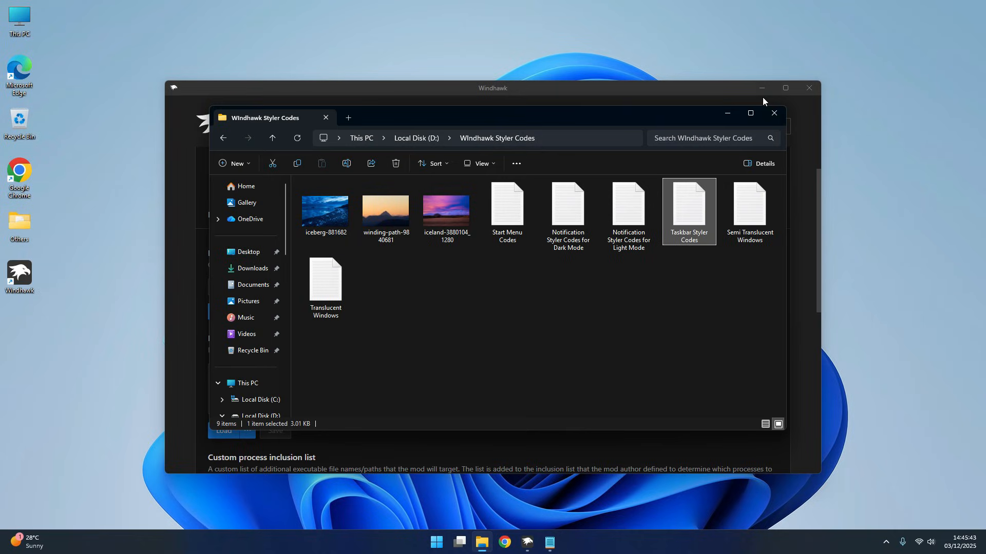
Return to the Windhawk mod settings after copying the Taskbar Styler Codes file.
{"action": "left_click", "coordinate": [773, 113]}
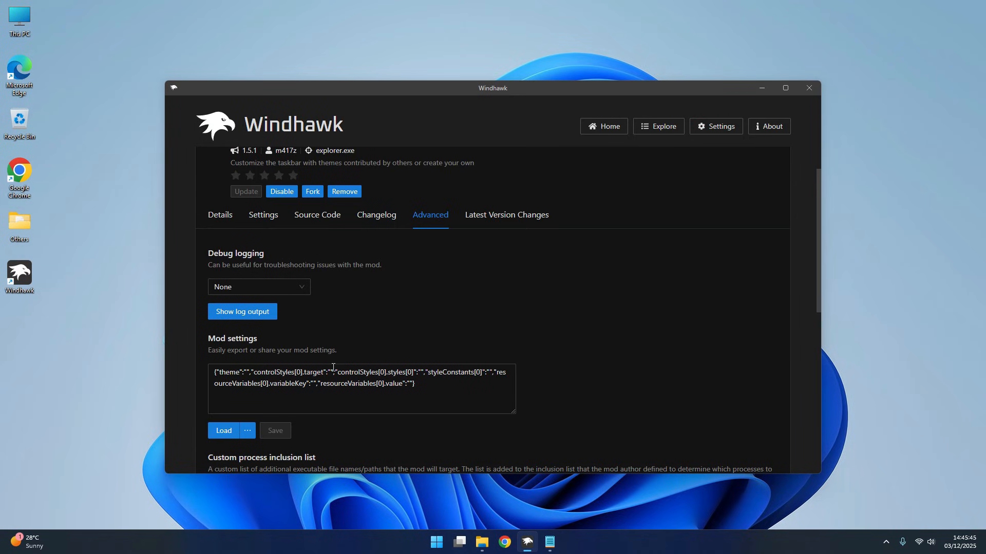
Replace the Taskbar Styler mod settings with the copied styler code, save, and minimise Windhawk.
{"action": "triple_click", "coordinate": [362, 377]}
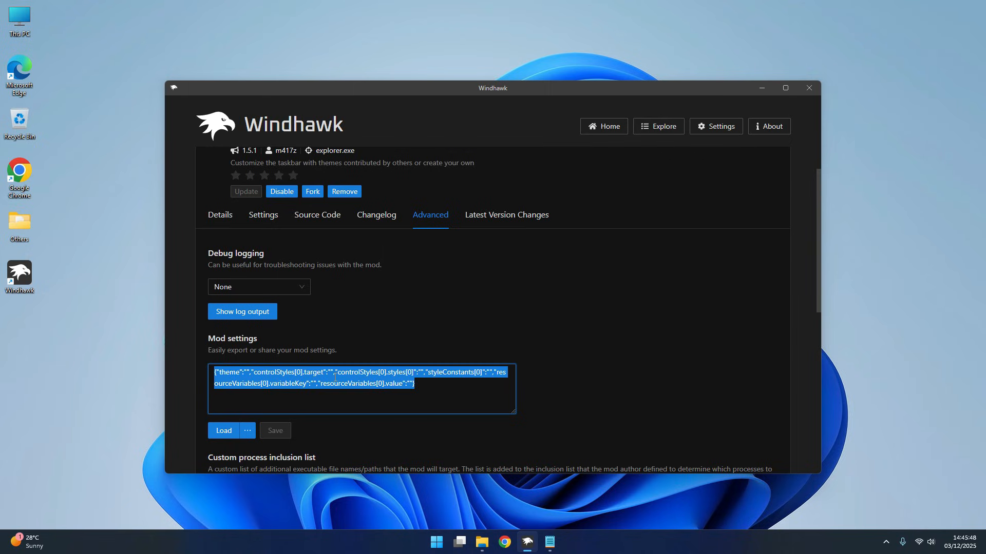
{"action": "key", "text": "Delete"}
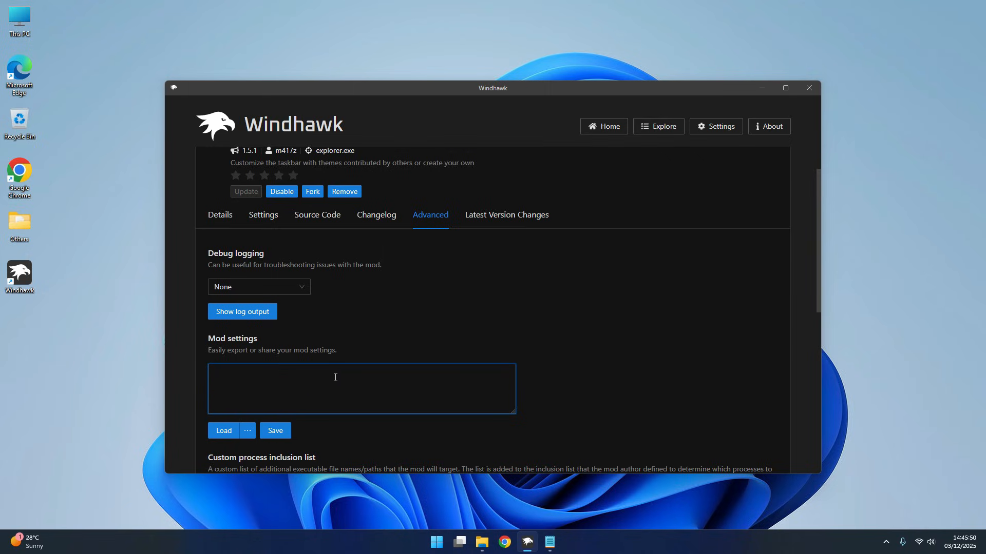
{"action": "left_click", "coordinate": [222, 434]}
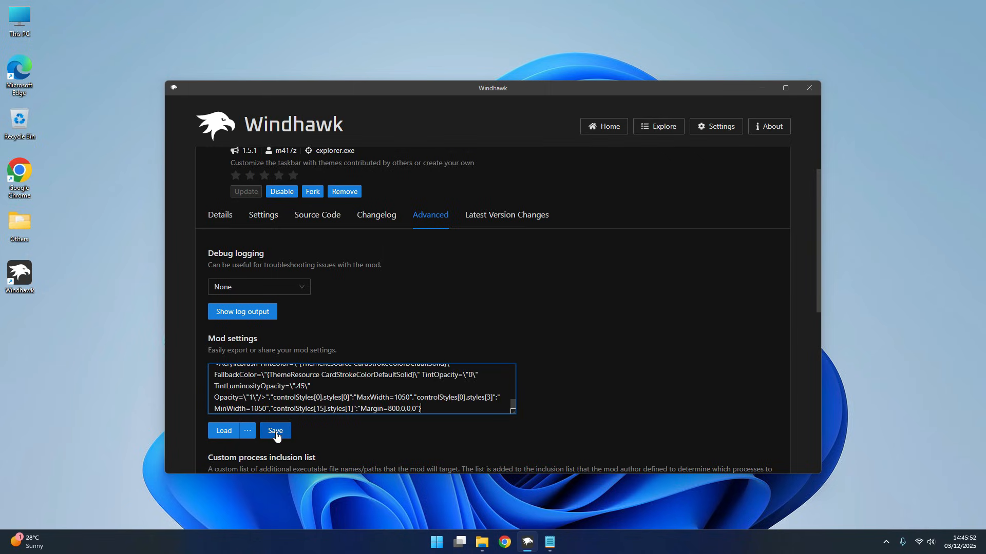
{"action": "left_click", "coordinate": [275, 430]}
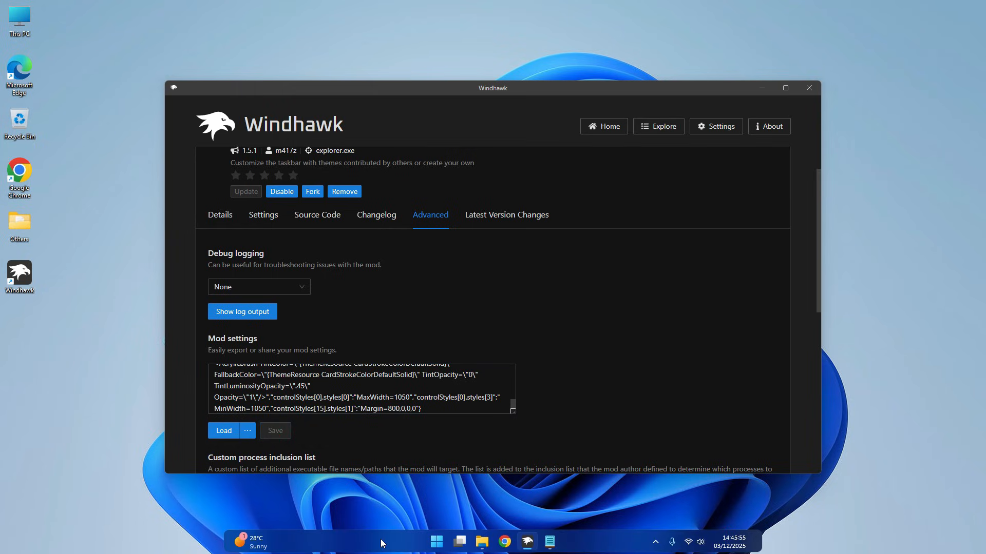
{"action": "left_click", "coordinate": [808, 89]}
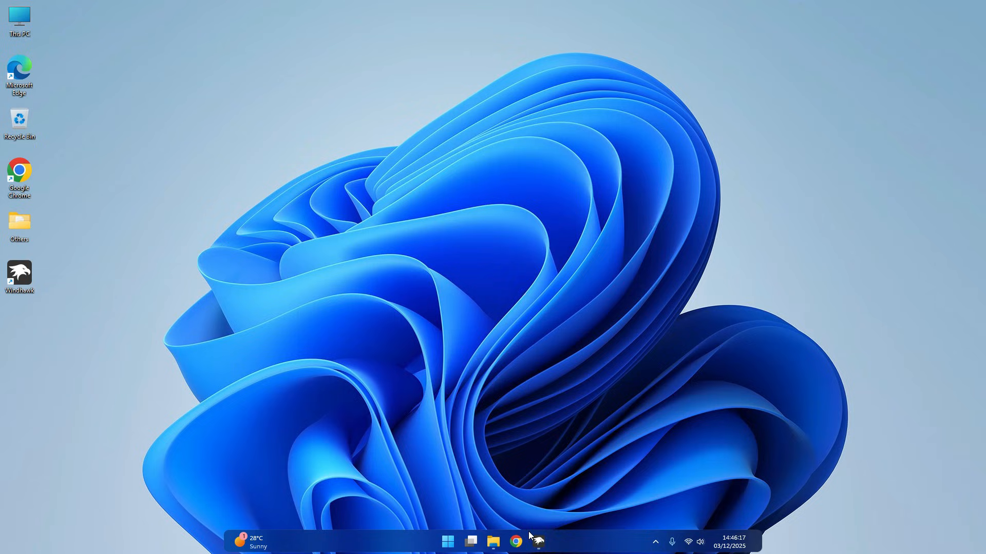
Install the Windows 11 Notification Center Styler mod, accepting the risk warning, and go to its advanced settings.
{"action": "left_click", "coordinate": [537, 541]}
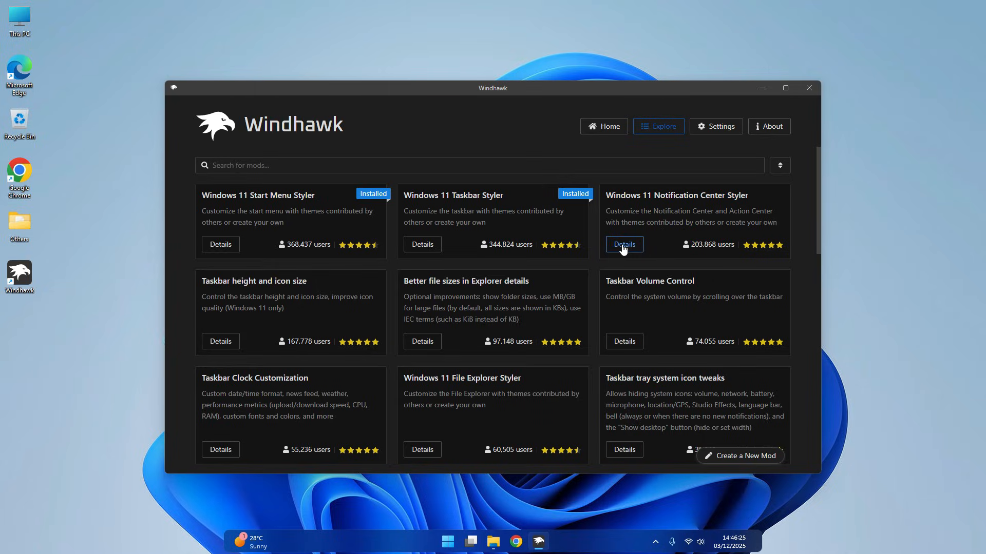
{"action": "left_click", "coordinate": [623, 245]}
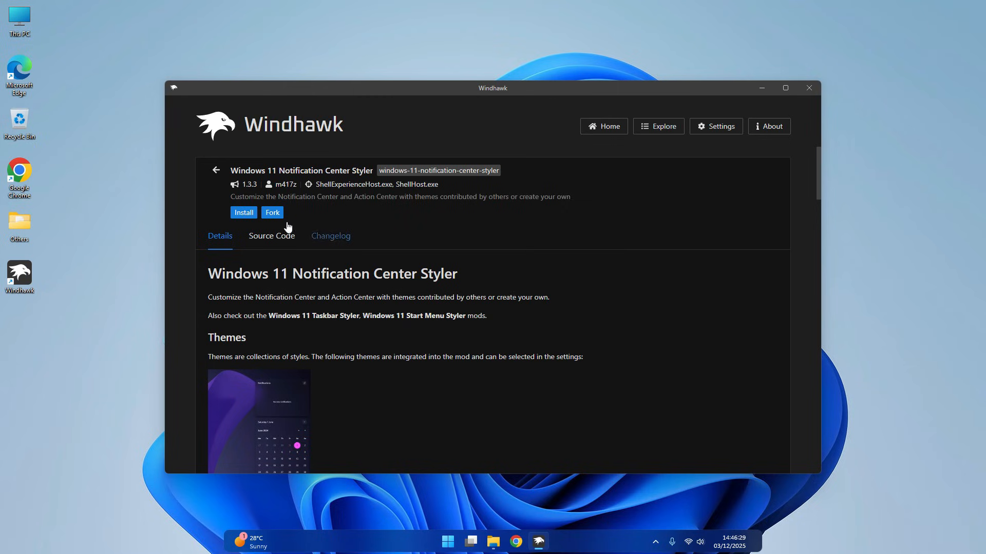
{"action": "left_click", "coordinate": [243, 212]}
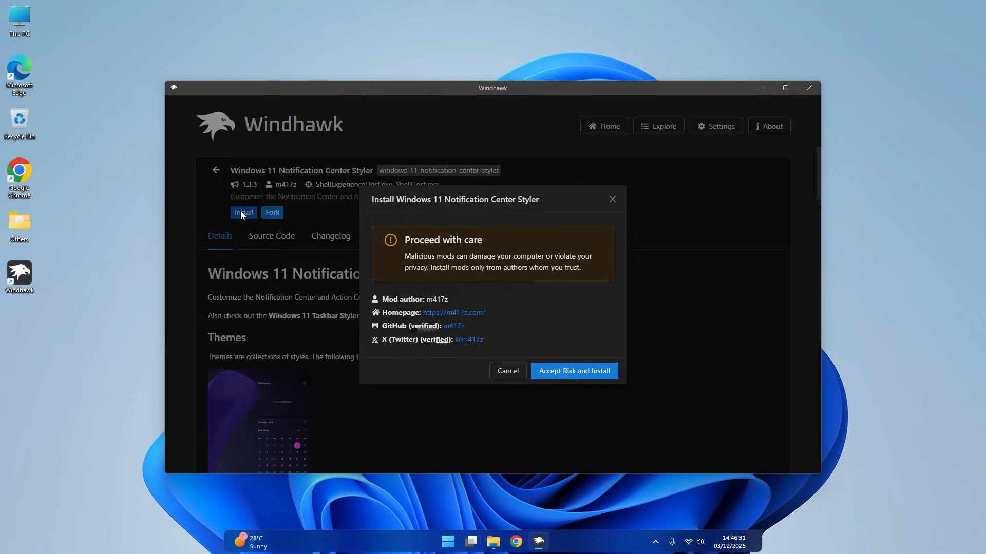
{"action": "left_click", "coordinate": [573, 371]}
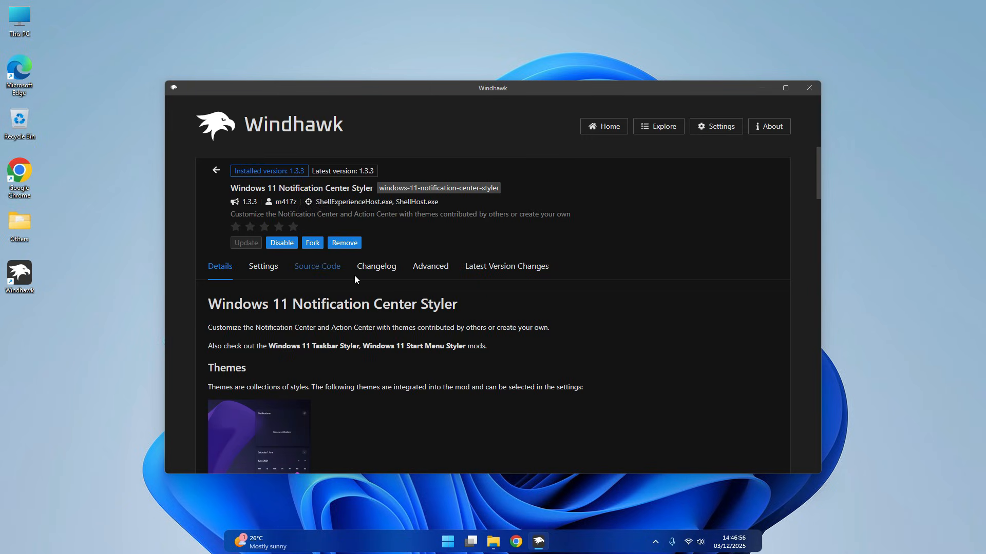
{"action": "left_click", "coordinate": [430, 265]}
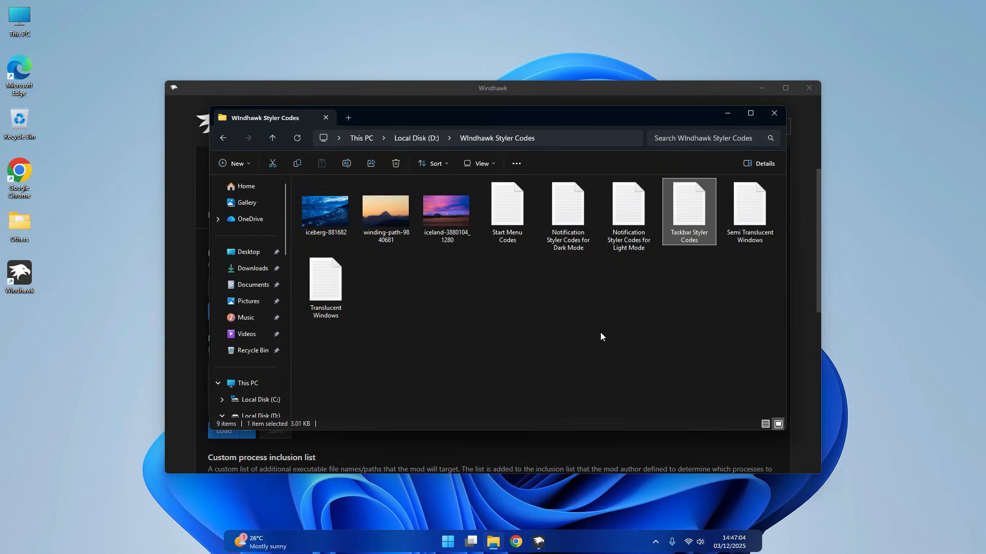
Copy the dark-mode Notification Center styler code from Notepad and return to Windhawk.
{"action": "left_click", "coordinate": [567, 210]}
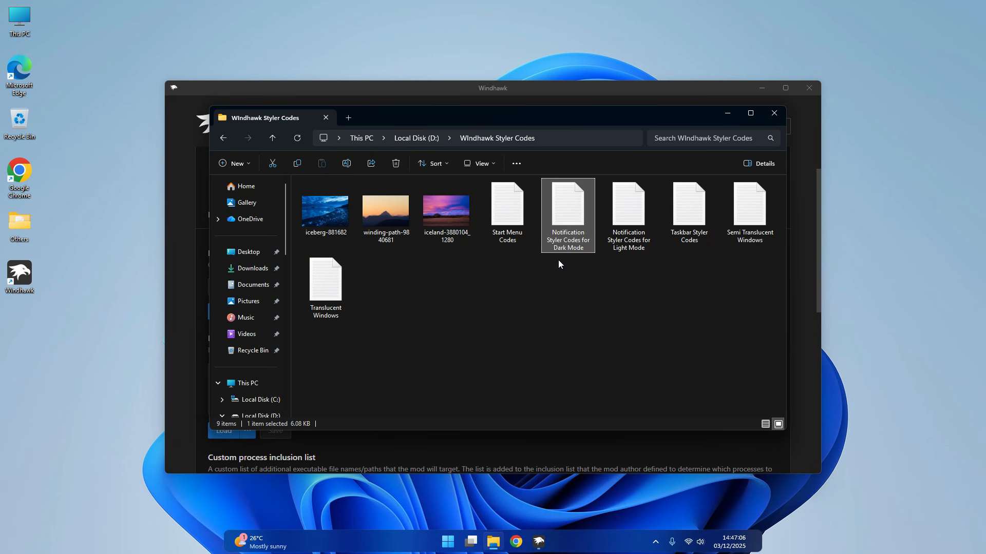
{"action": "mouse_move", "coordinate": [564, 224]}
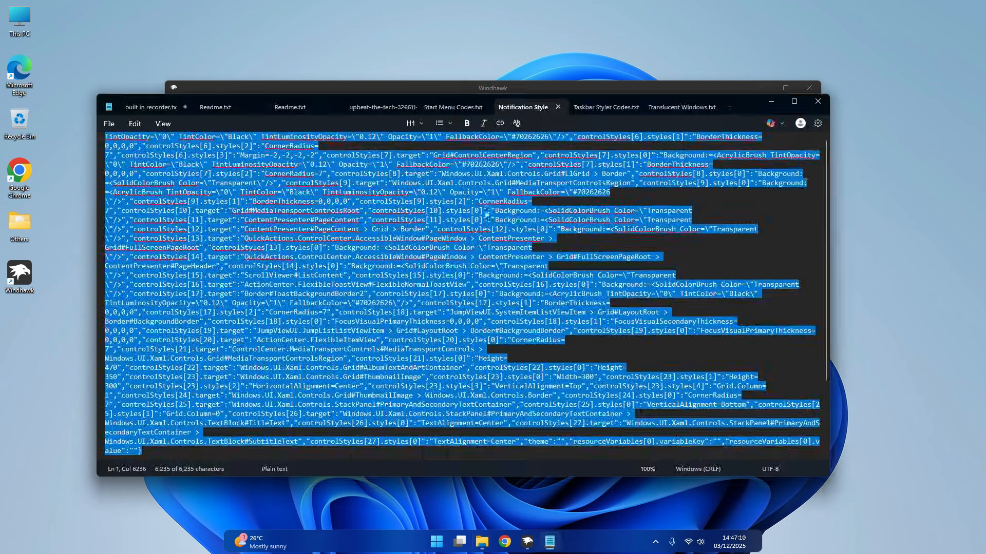
{"action": "right_click", "coordinate": [393, 167]}
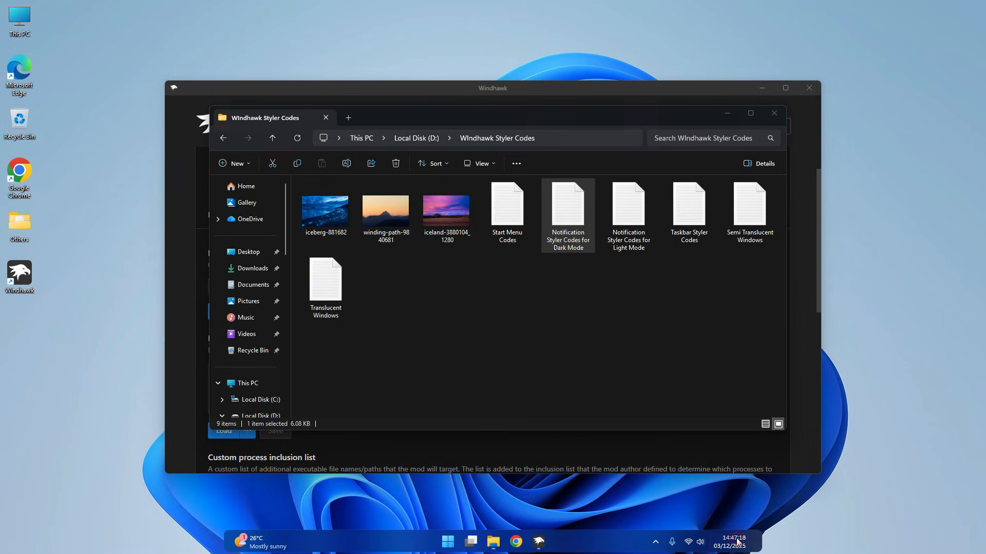
{"action": "left_click", "coordinate": [732, 542]}
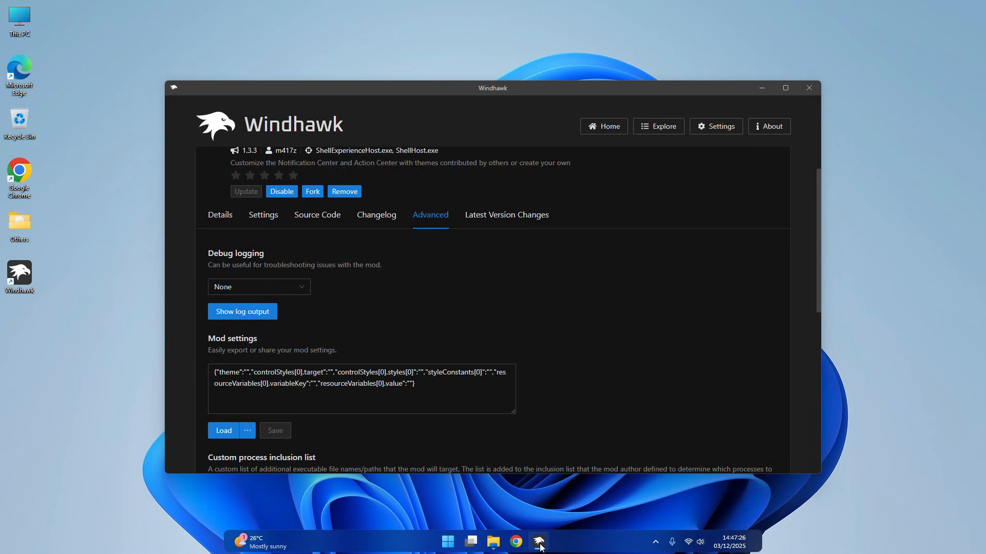
Minimise Windhawk, view the restyled Notification Center panel, then dismiss it.
{"action": "left_click", "coordinate": [425, 382]}
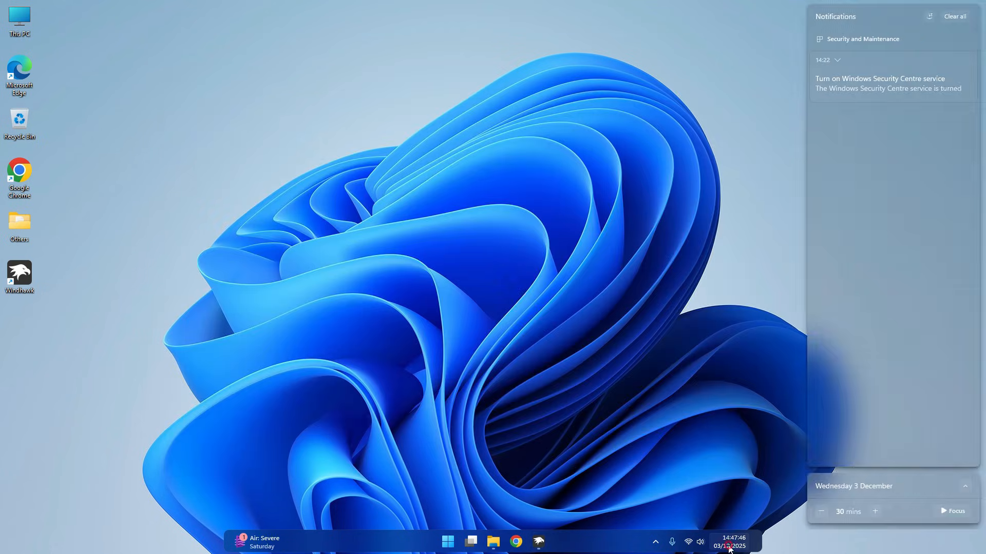
{"action": "mouse_move", "coordinate": [953, 4]}
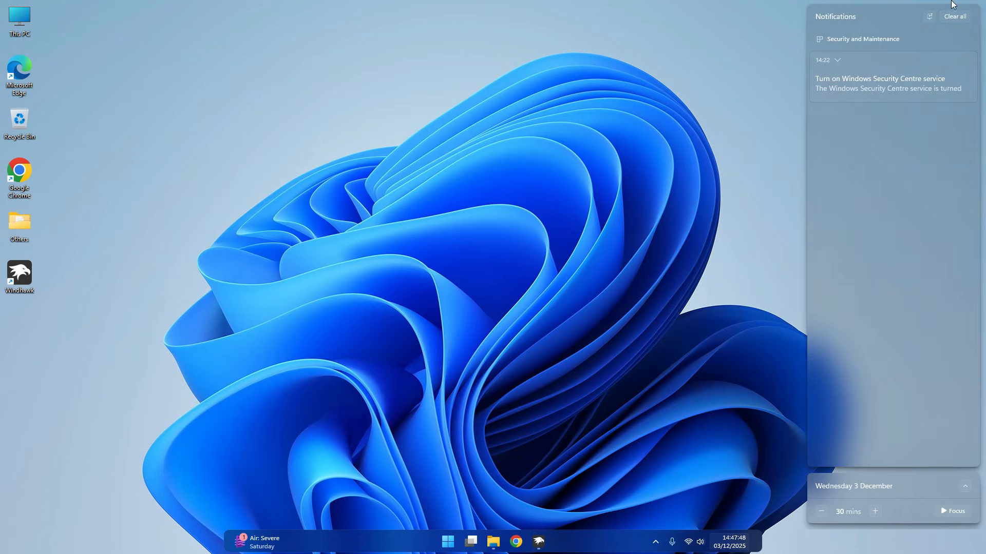
{"action": "left_click", "coordinate": [954, 15]}
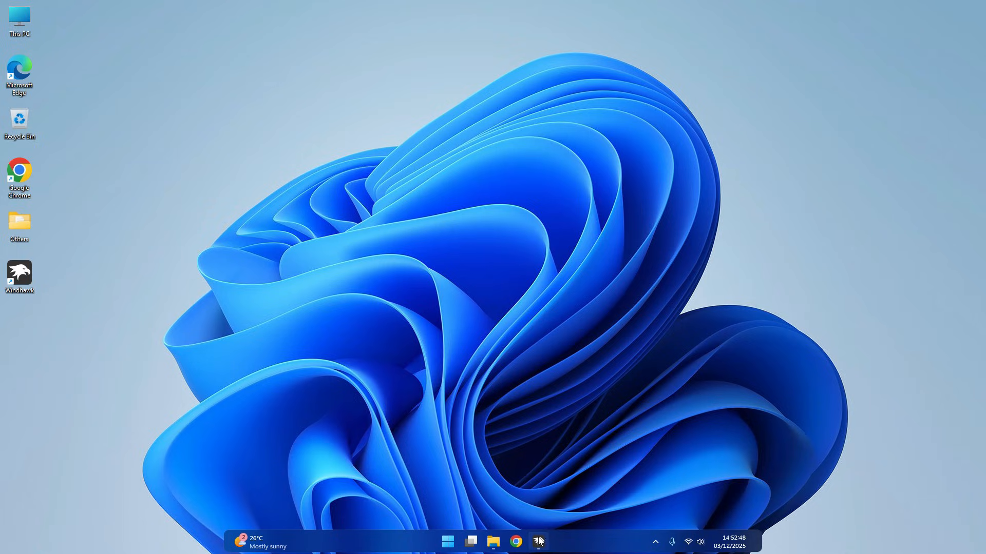
Restore Windhawk and install the Taskbar Background Helper mod.
{"action": "left_click", "coordinate": [537, 541]}
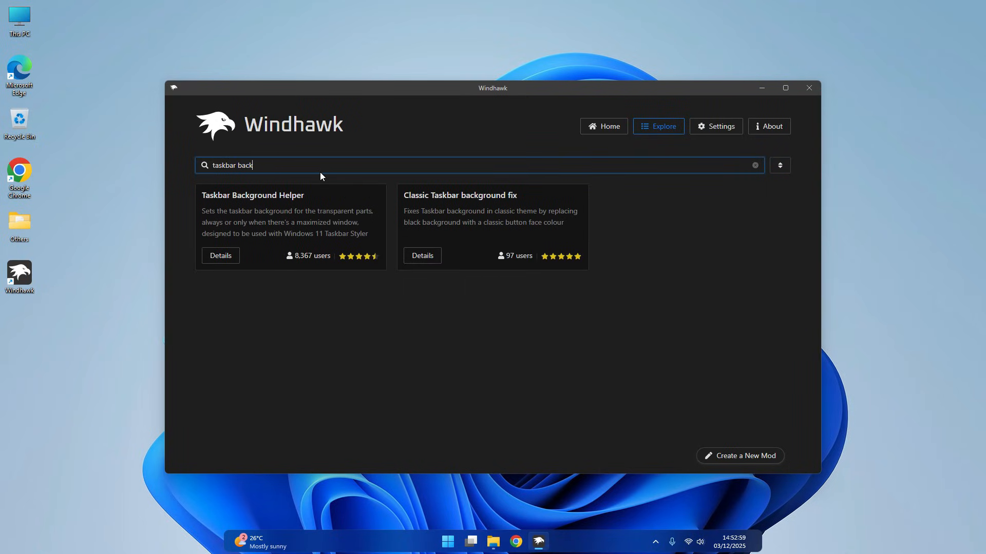
{"action": "left_click", "coordinate": [219, 255]}
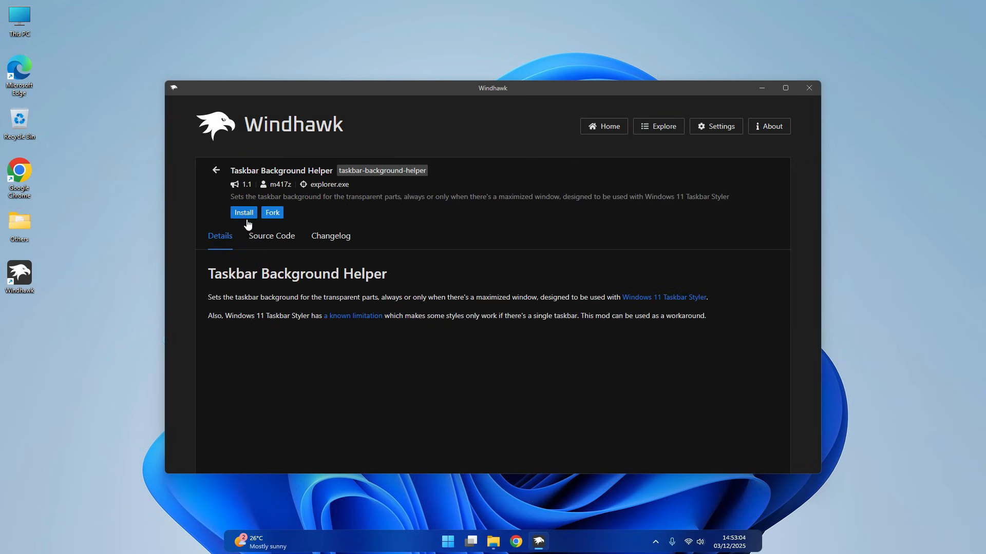
{"action": "left_click", "coordinate": [243, 212]}
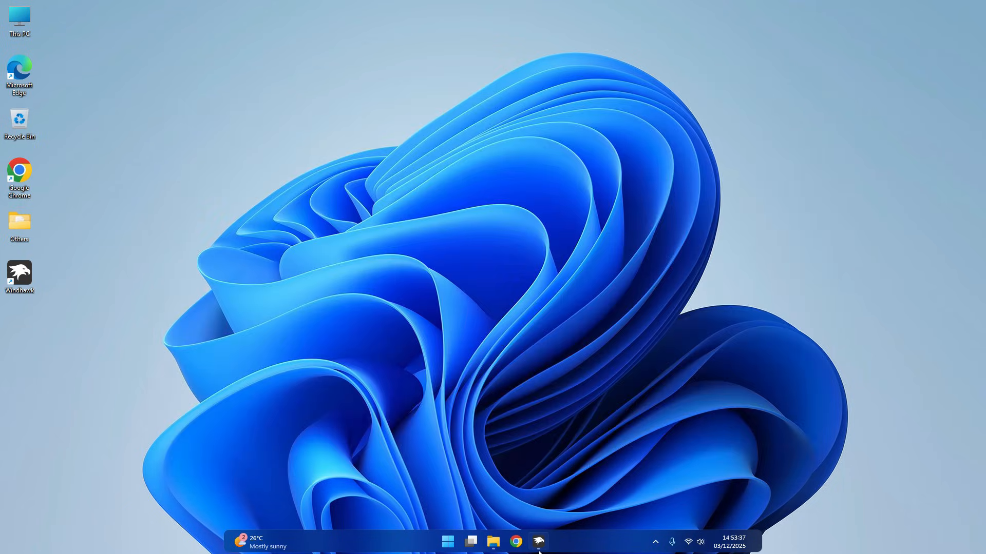
Search 'windows file', install the Windows 11 File Explorer Styler mod and go to its settings.
{"action": "left_click", "coordinate": [537, 541]}
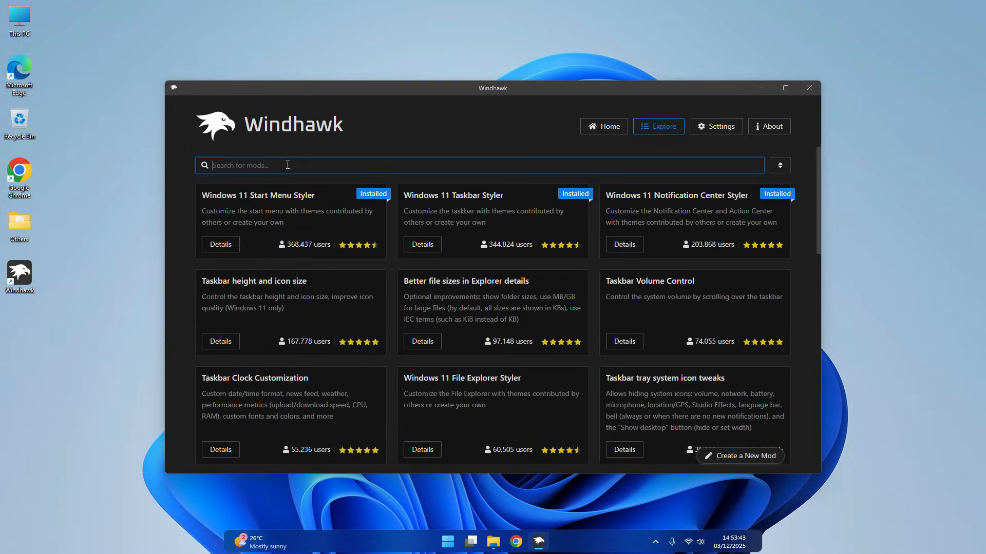
{"action": "type", "text": "windows fil"}
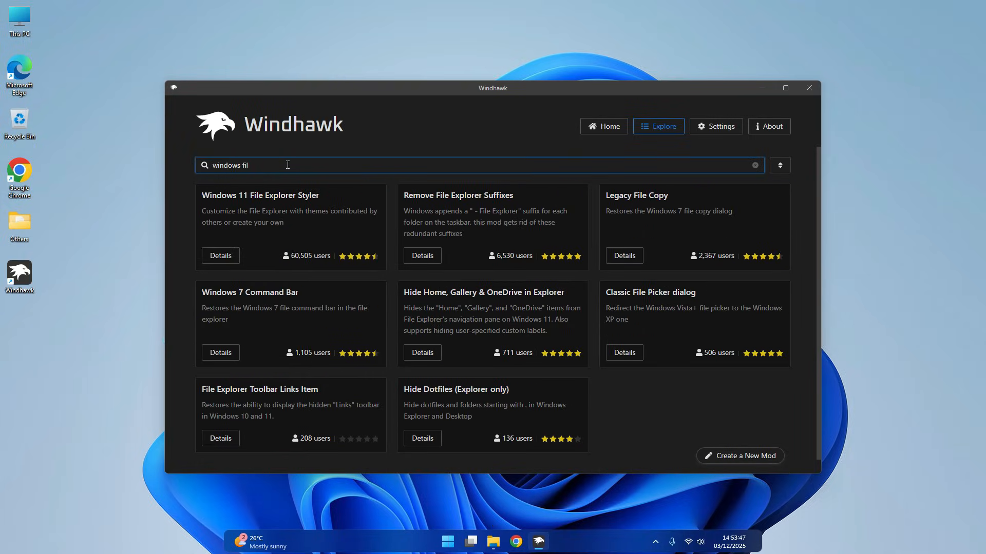
{"action": "type", "text": "e"}
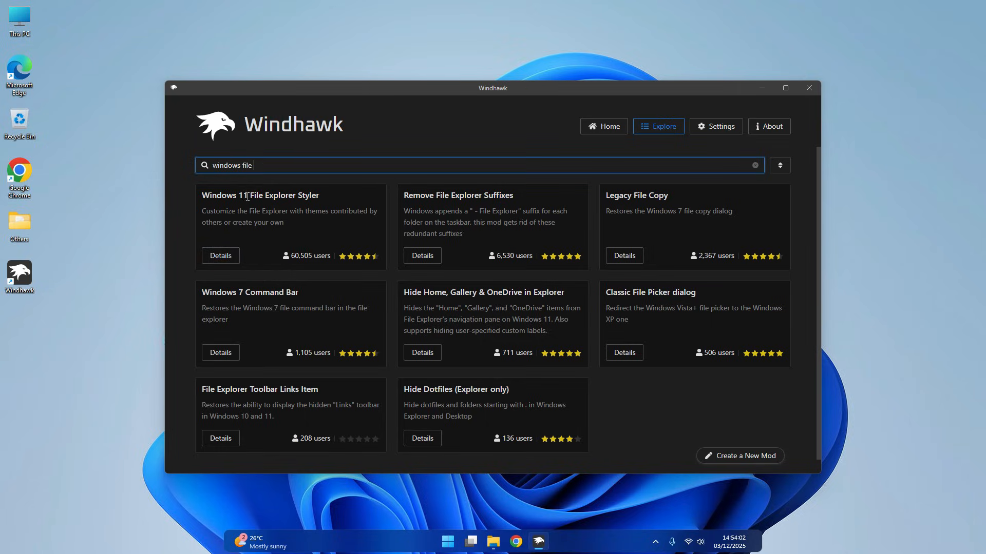
{"action": "left_click", "coordinate": [220, 256]}
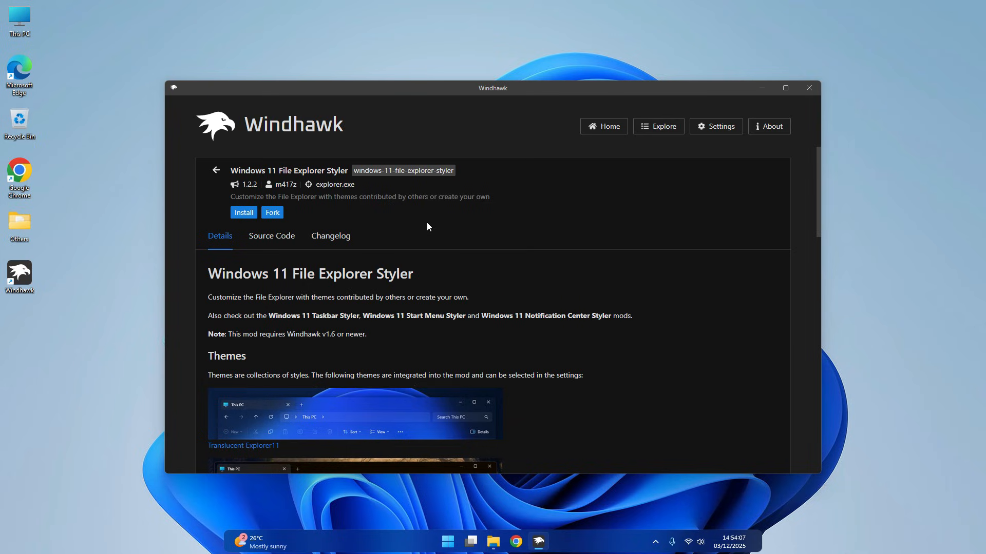
{"action": "left_click", "coordinate": [243, 211]}
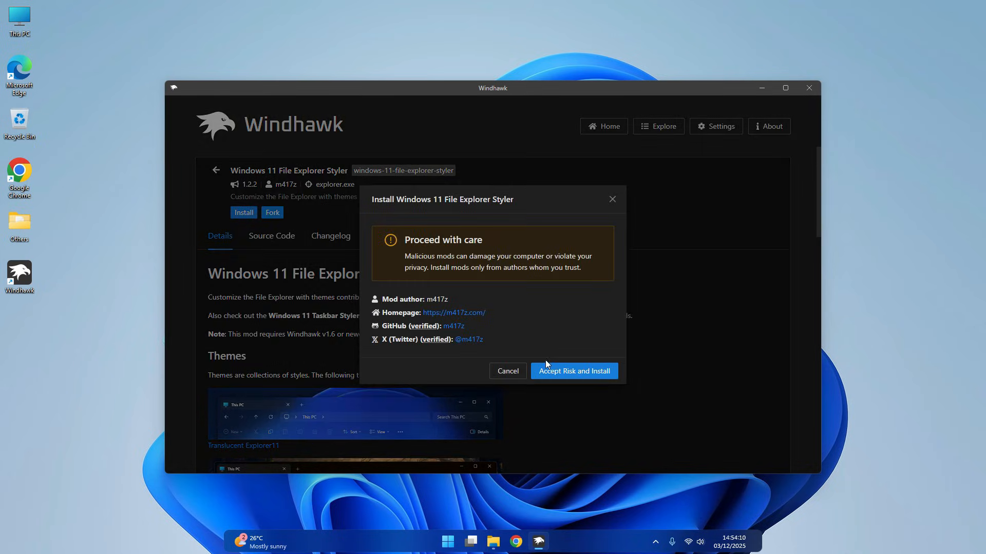
{"action": "left_click", "coordinate": [572, 370]}
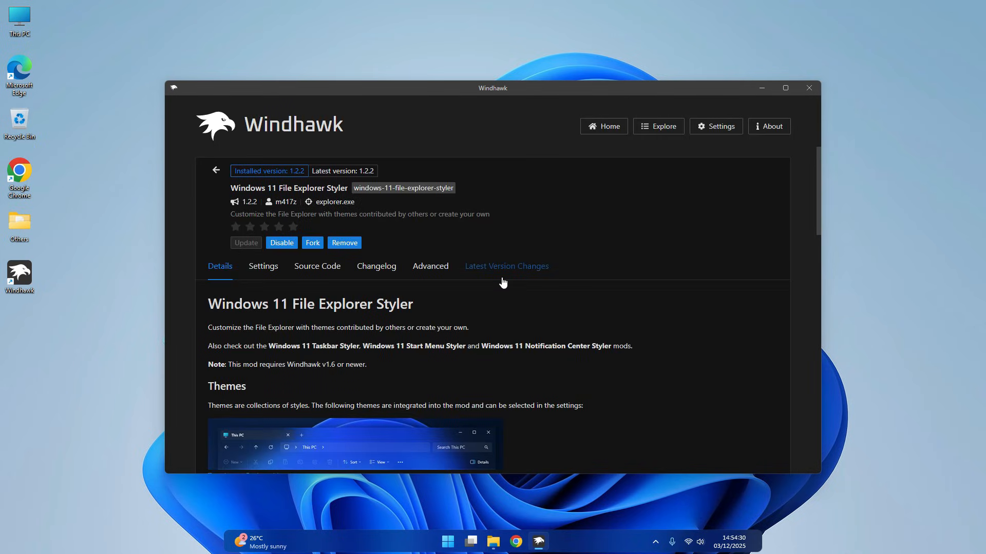
{"action": "left_click", "coordinate": [470, 542]}
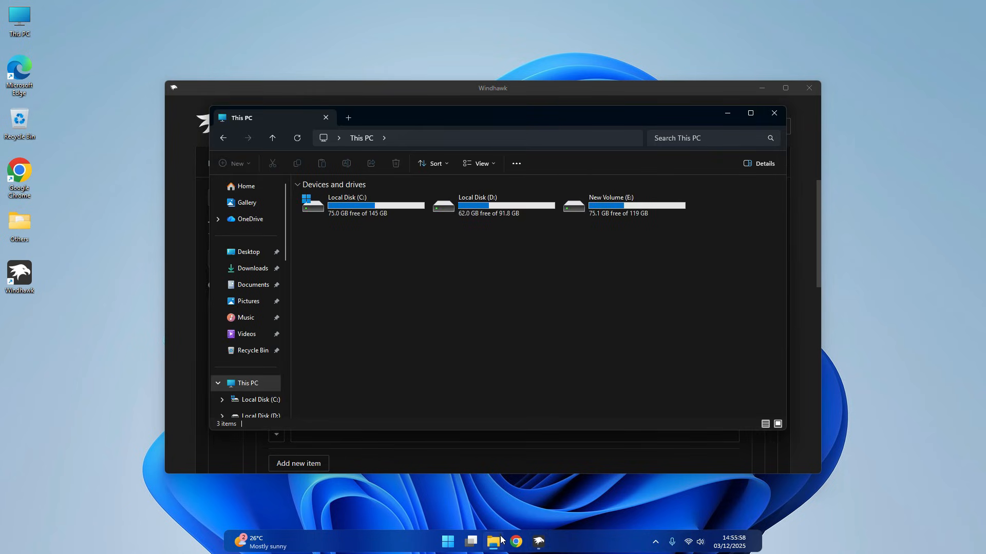
Set the File Explorer Styler theme to Minimal Explorer11, save it, and preview in File Explorer.
{"action": "left_click", "coordinate": [309, 258]}
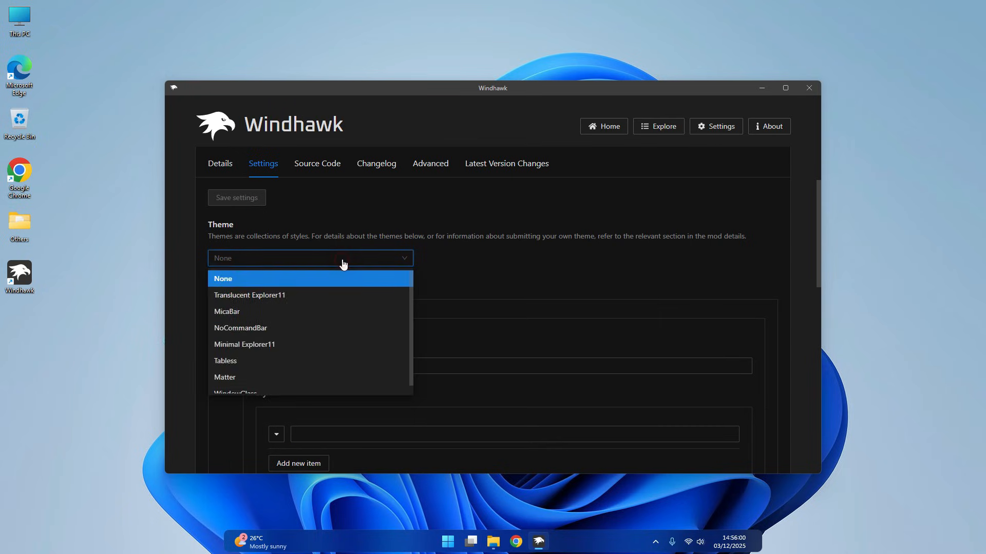
{"action": "mouse_move", "coordinate": [249, 351]}
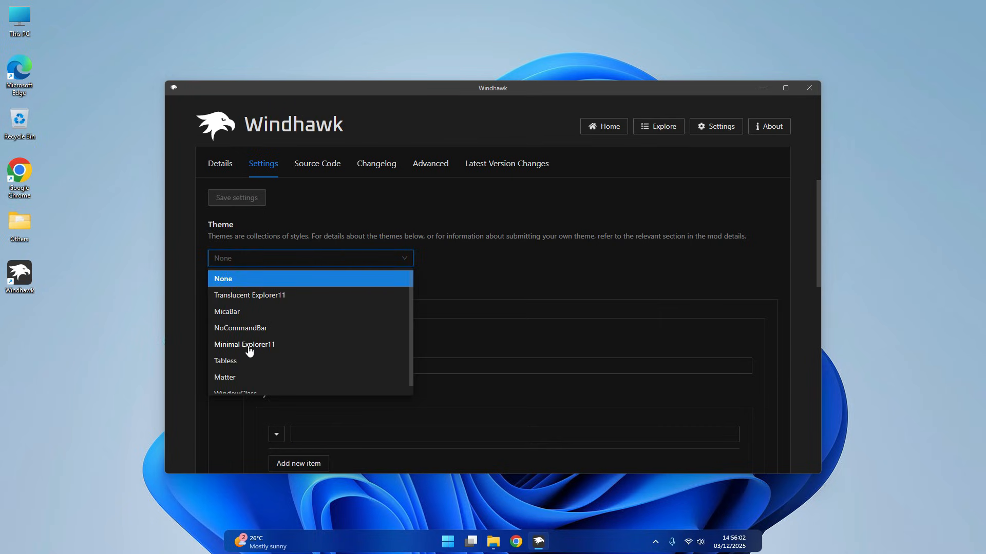
{"action": "left_click", "coordinate": [245, 344]}
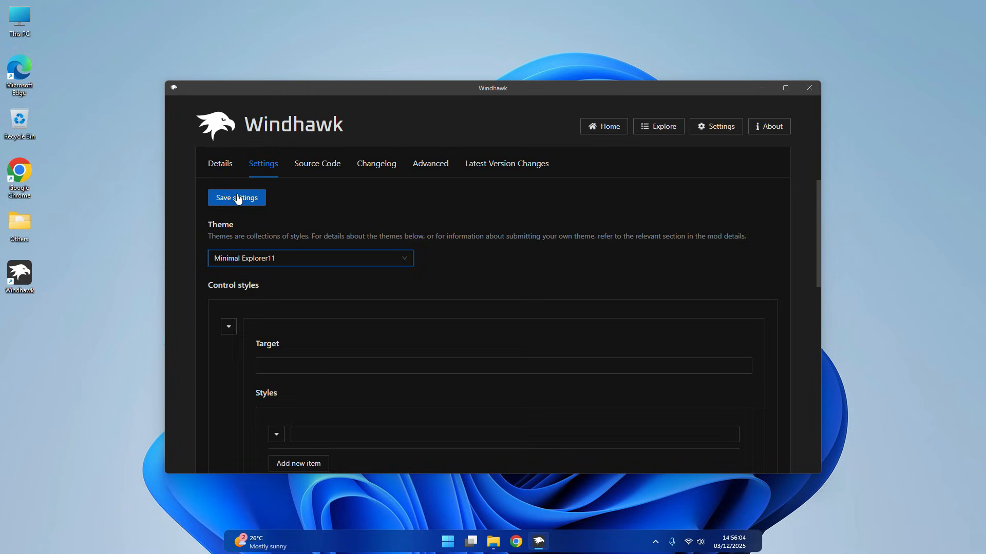
{"action": "left_click", "coordinate": [236, 197]}
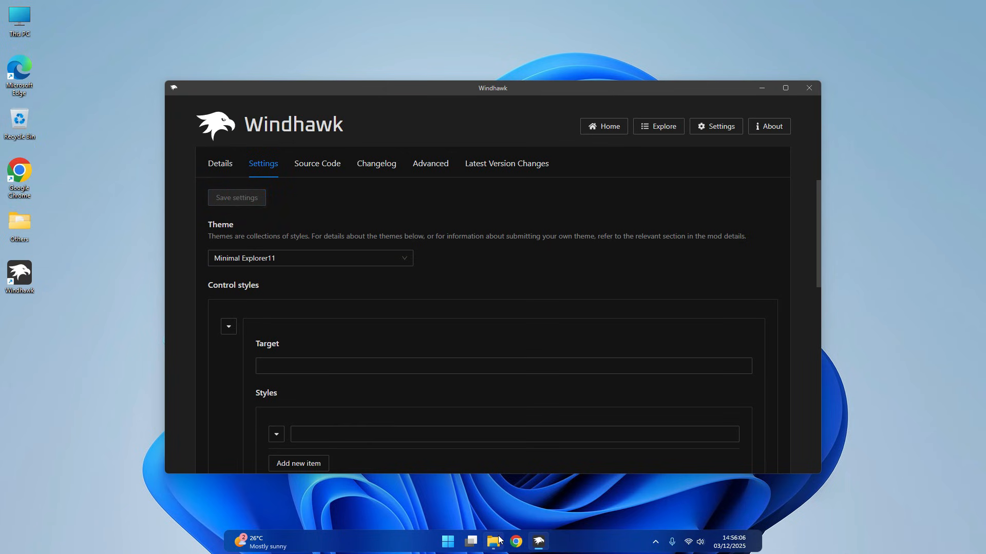
{"action": "left_click", "coordinate": [492, 541]}
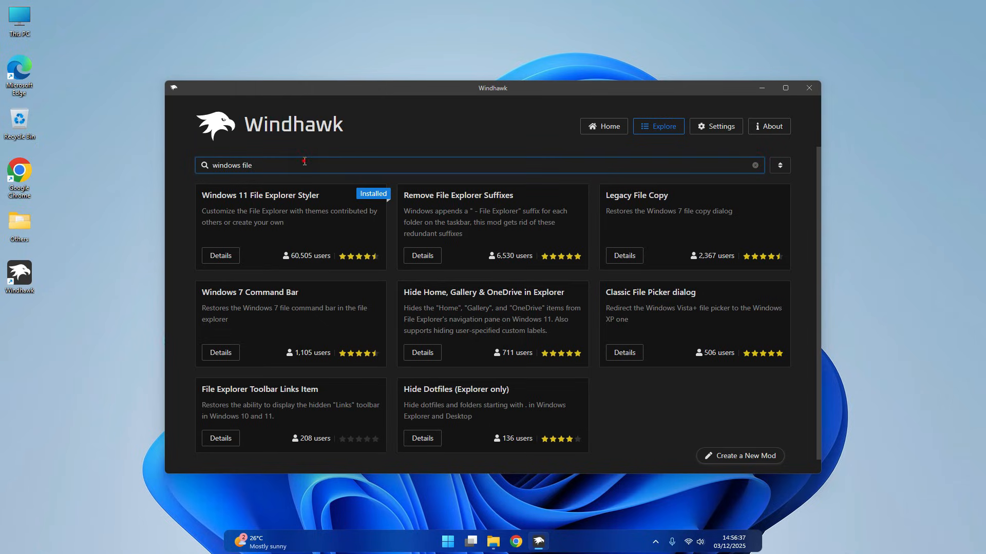
Search 'tran', install the Translucent Windows mod and go to its advanced options.
{"action": "type", "text": "tran"}
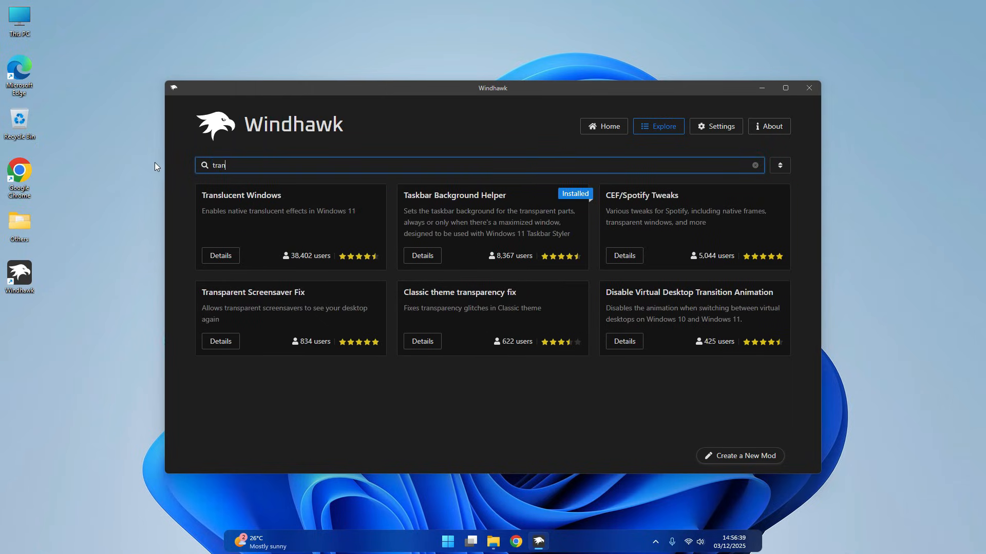
{"action": "left_click", "coordinate": [220, 256]}
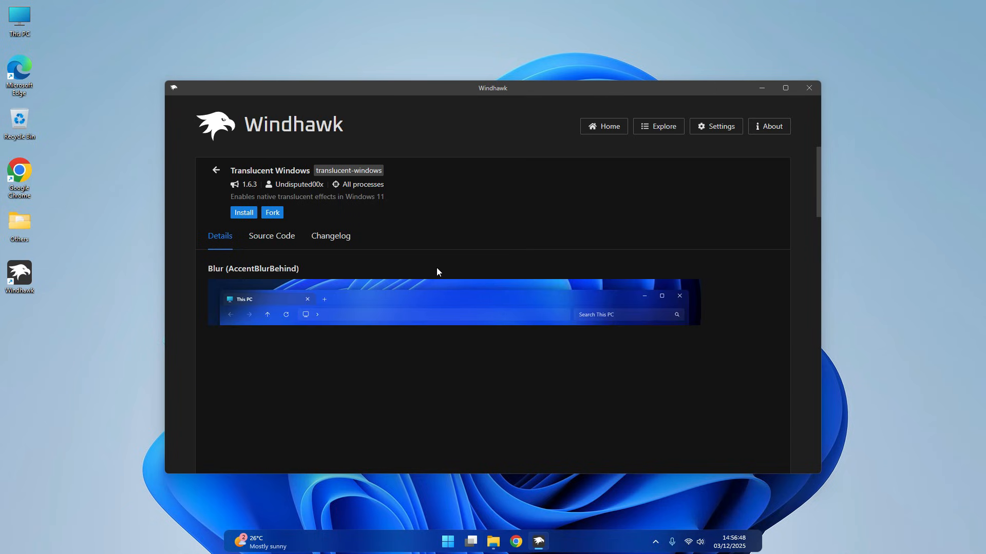
{"action": "left_click", "coordinate": [243, 213]}
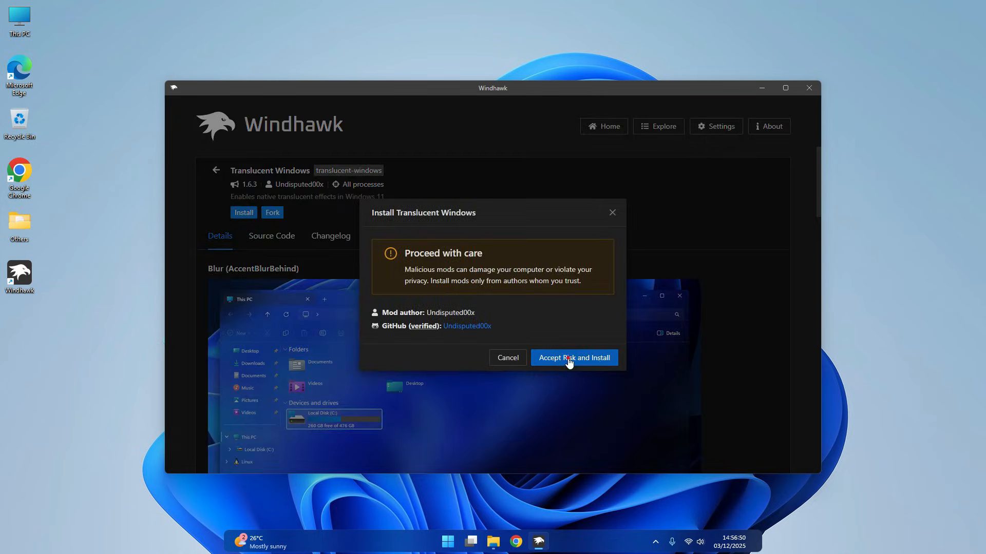
{"action": "left_click", "coordinate": [573, 358]}
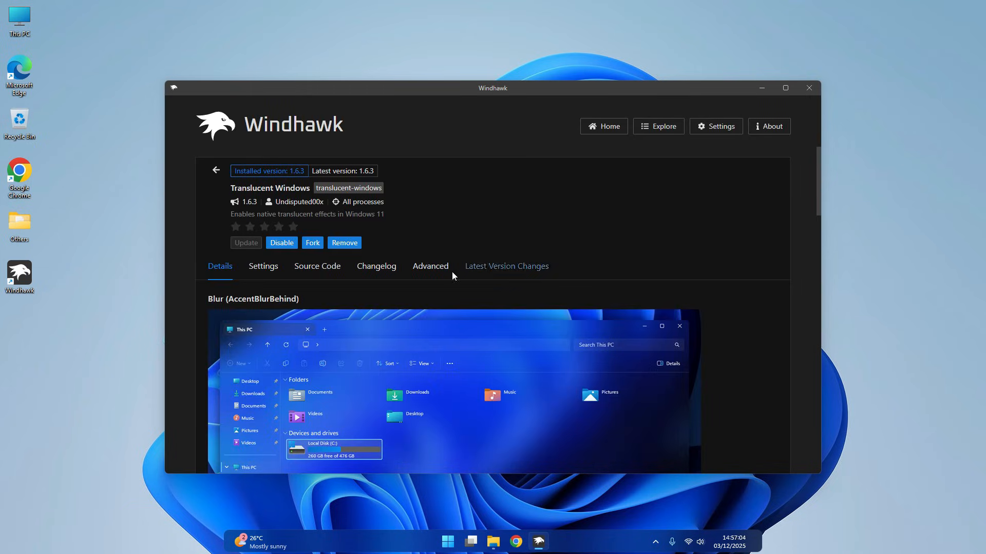
{"action": "left_click", "coordinate": [430, 266]}
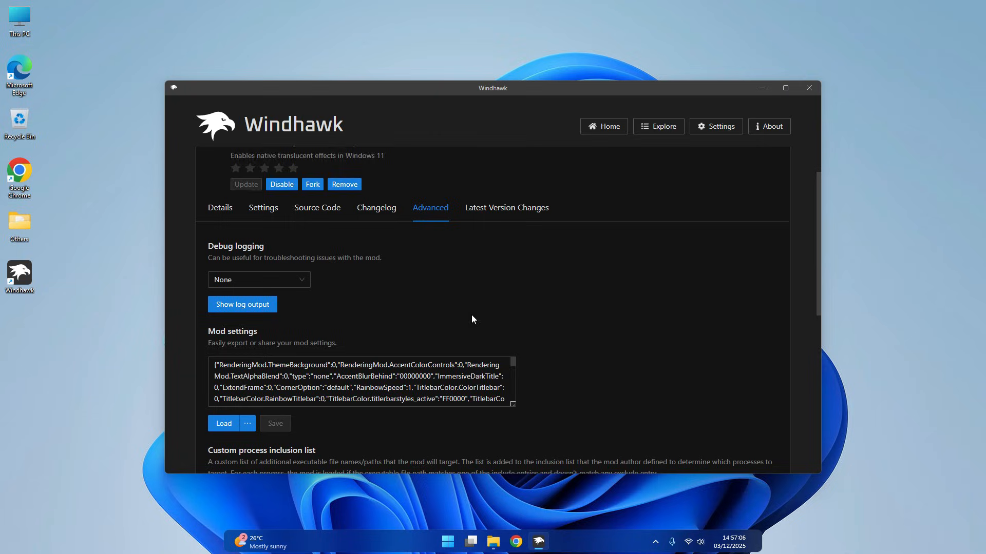
{"action": "scroll", "scroll_direction": "down", "scroll_amount": 3}
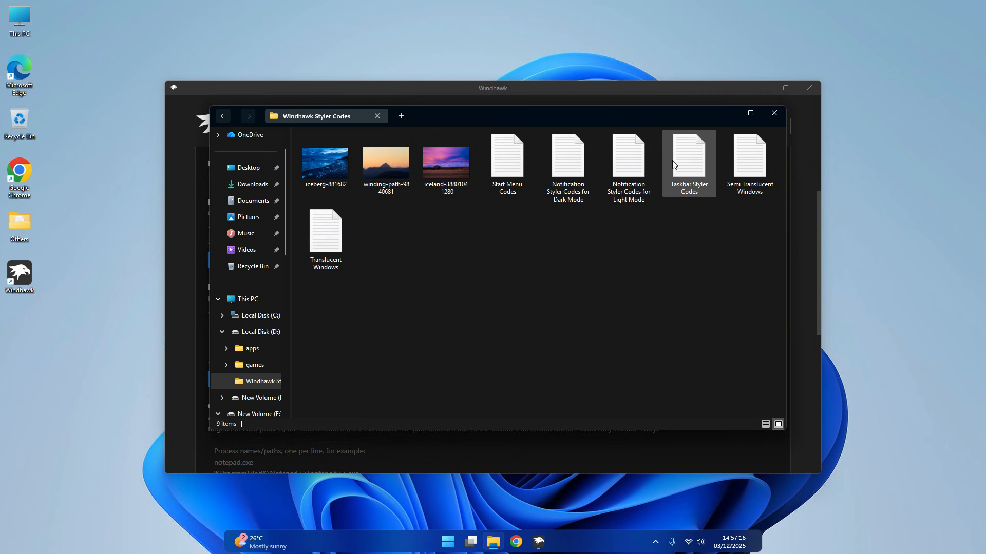
{"action": "mouse_move", "coordinate": [326, 239]}
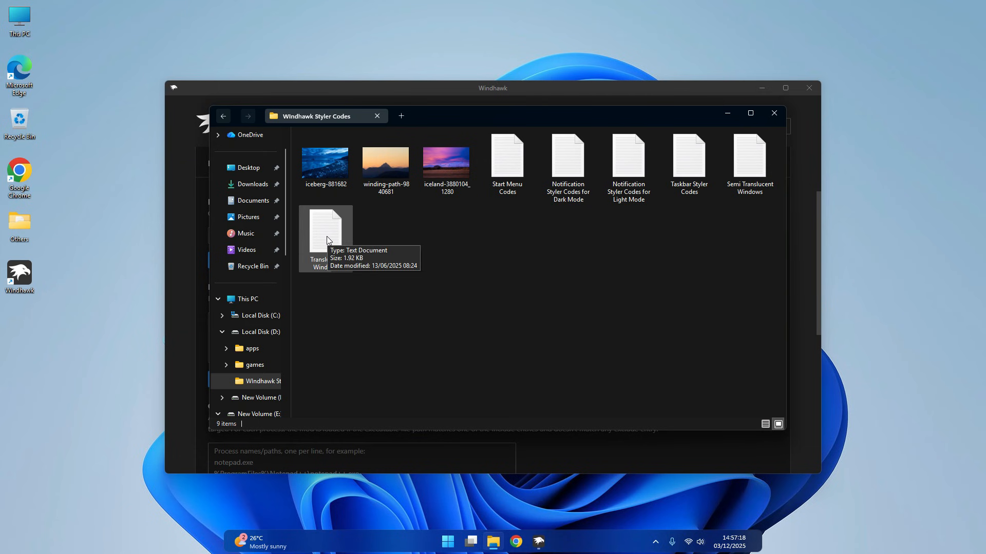
Replace the Translucent Windows mod settings with the code from its text file and save.
{"action": "double_click", "coordinate": [326, 230]}
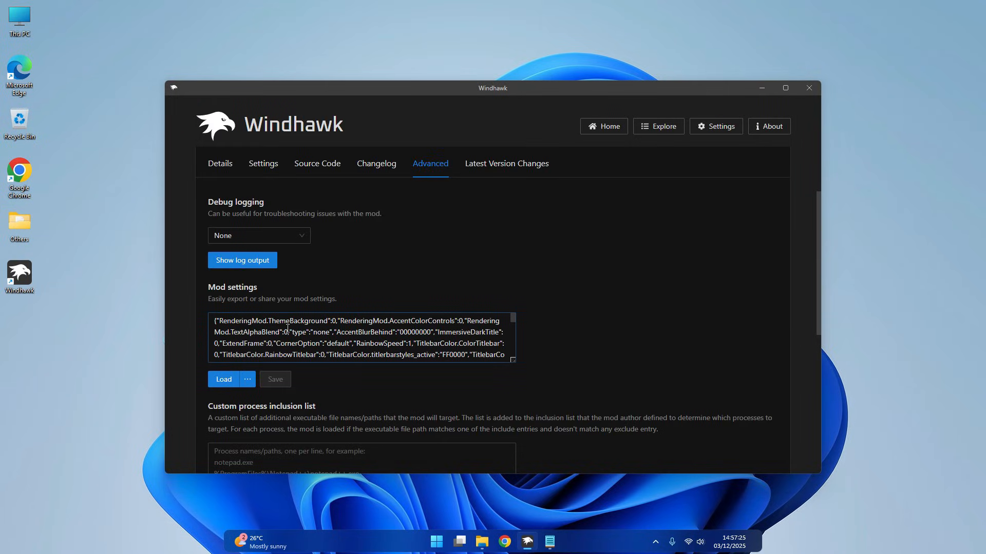
{"action": "triple_click", "coordinate": [361, 338]}
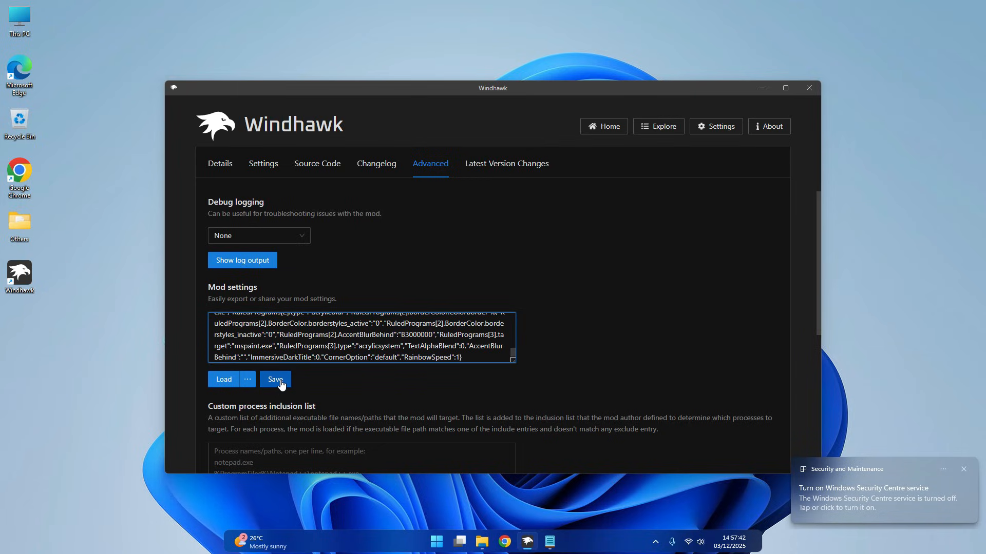
{"action": "left_click", "coordinate": [275, 379]}
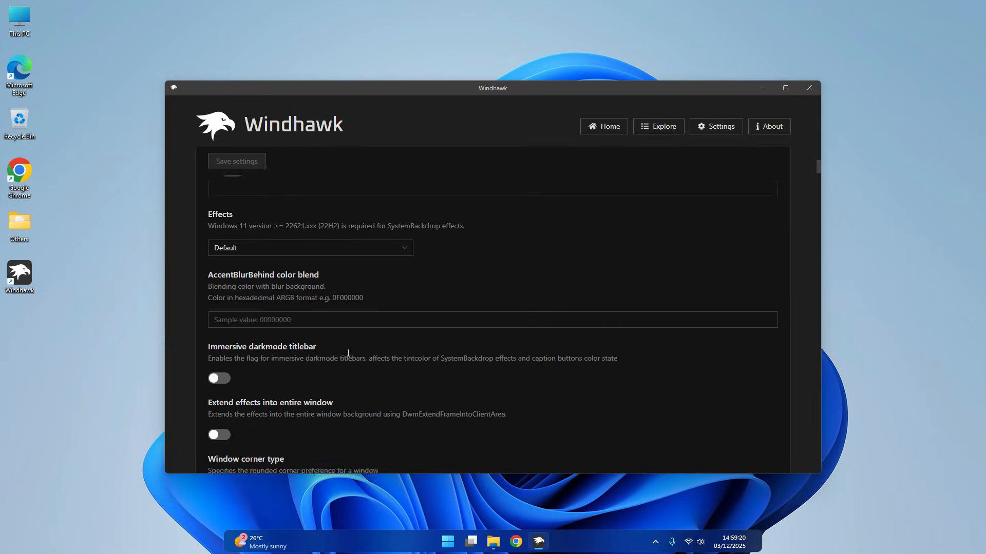
Set the explorer.exe process rule's effect to Acrylic and save the mod settings.
{"action": "scroll", "scroll_direction": "down", "scroll_amount": 3}
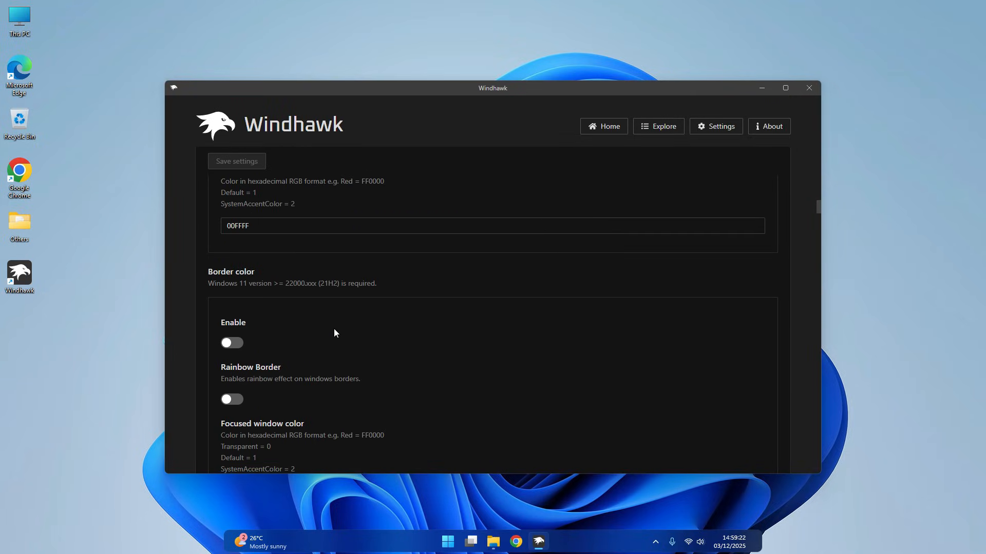
{"action": "scroll", "scroll_direction": "down", "scroll_amount": 3}
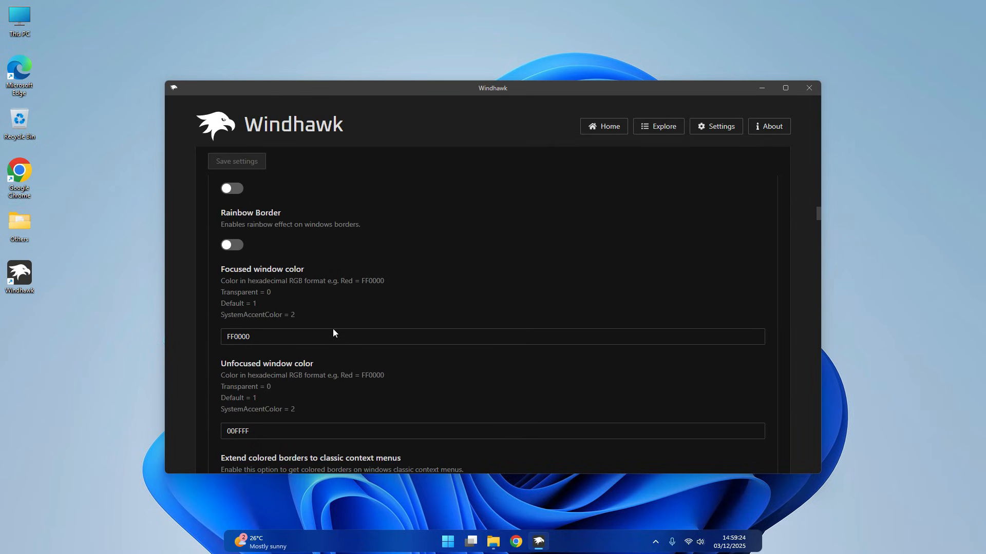
{"action": "scroll", "scroll_direction": "down", "scroll_amount": 3}
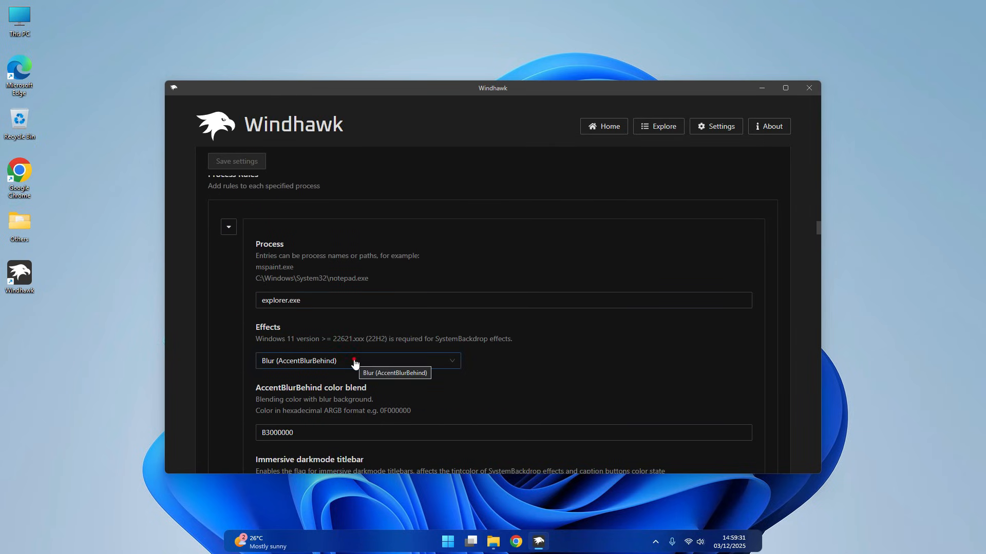
{"action": "left_click", "coordinate": [358, 360]}
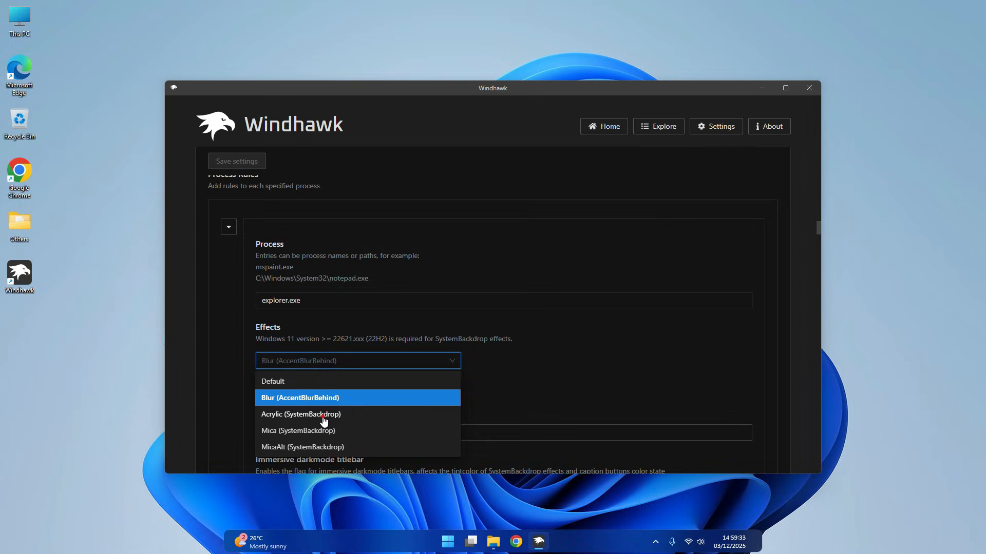
{"action": "left_click", "coordinate": [301, 414]}
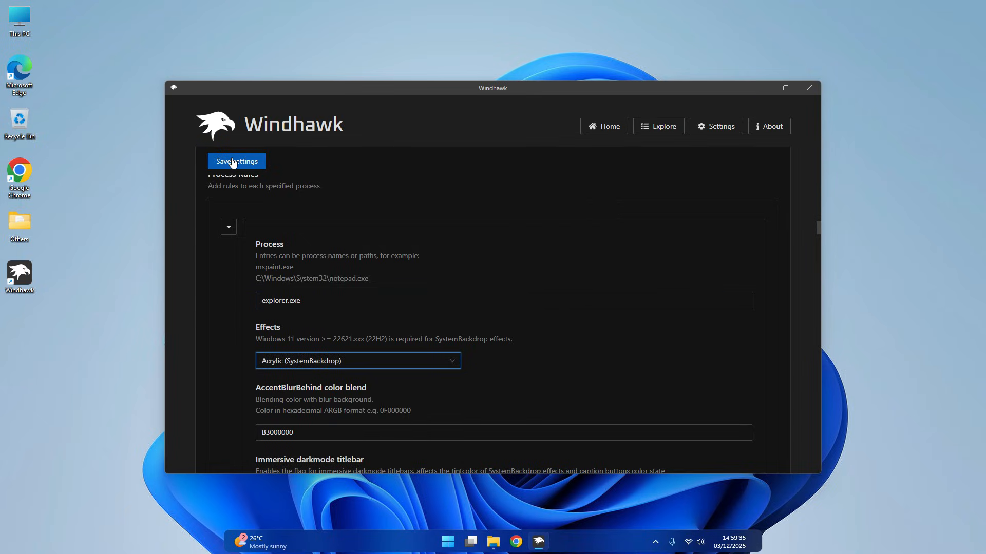
{"action": "left_click", "coordinate": [236, 161]}
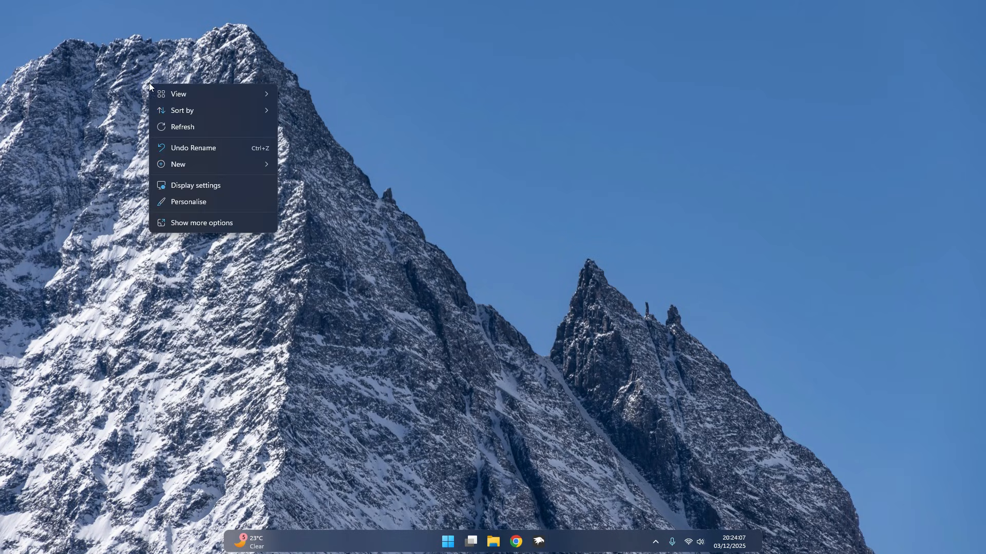
{"action": "left_click", "coordinate": [178, 94]}
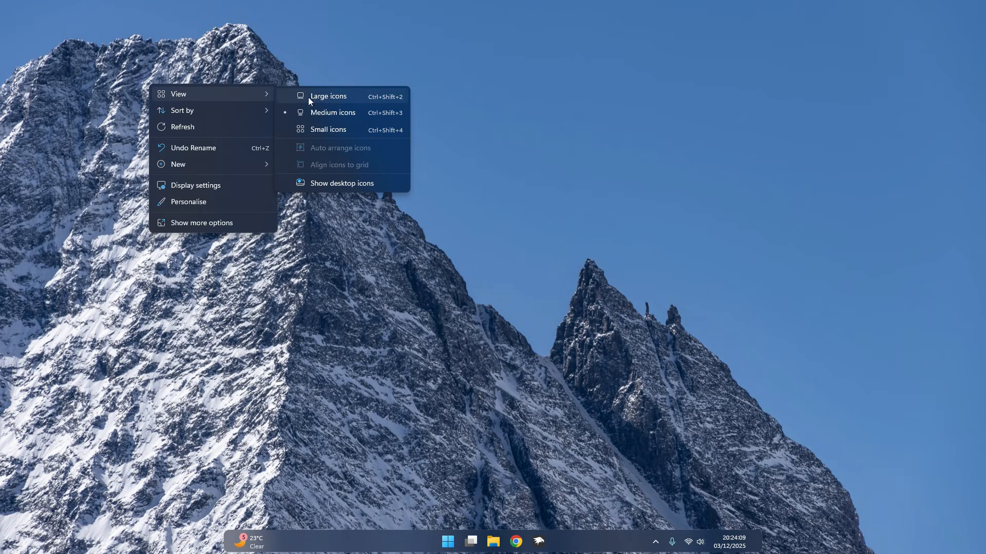
{"action": "left_click", "coordinate": [341, 183]}
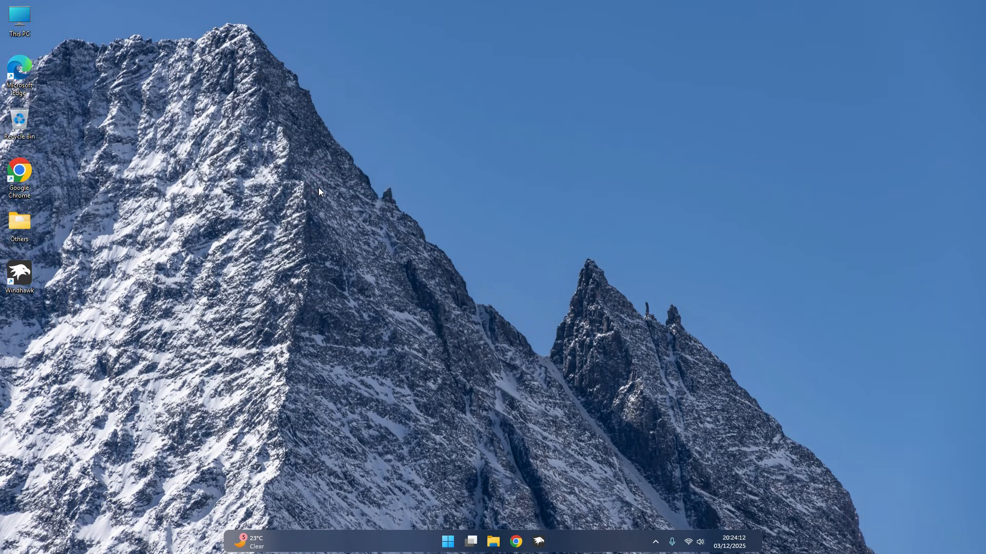
{"action": "right_click", "coordinate": [318, 191]}
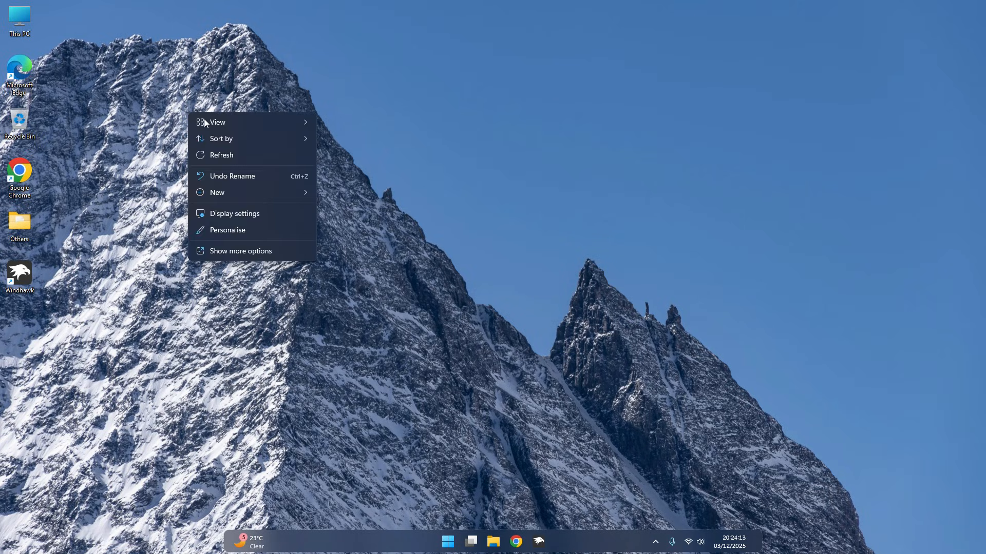
{"action": "left_click", "coordinate": [217, 122]}
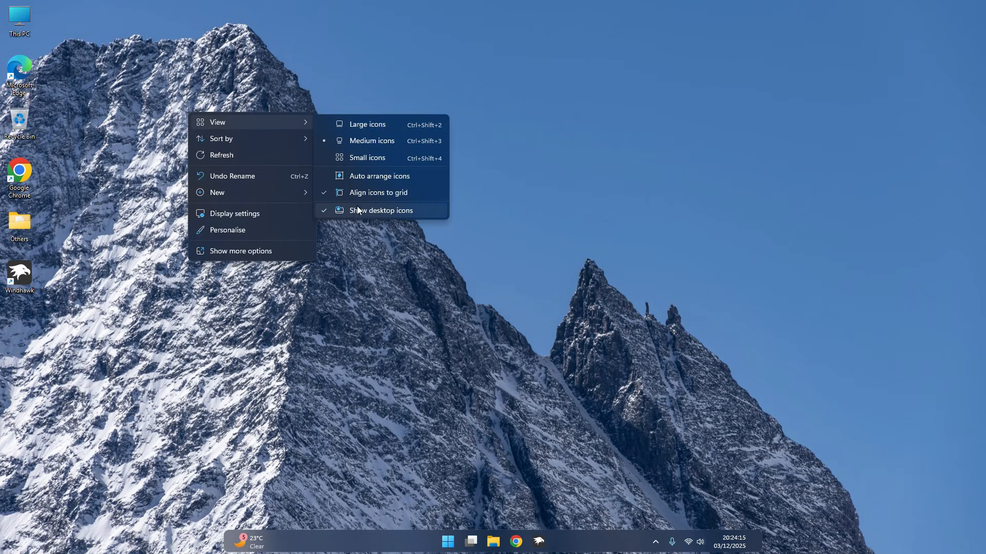
{"action": "left_click", "coordinate": [380, 210]}
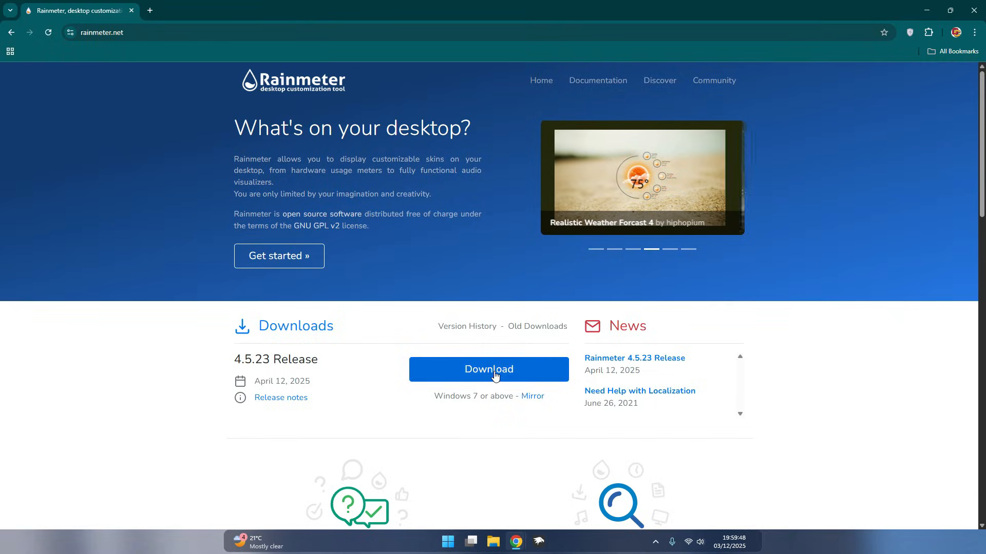
Download the Rainmeter 4.5.23 installer to the Programs folder and launch it from Chrome's downloads.
{"action": "left_click", "coordinate": [488, 368]}
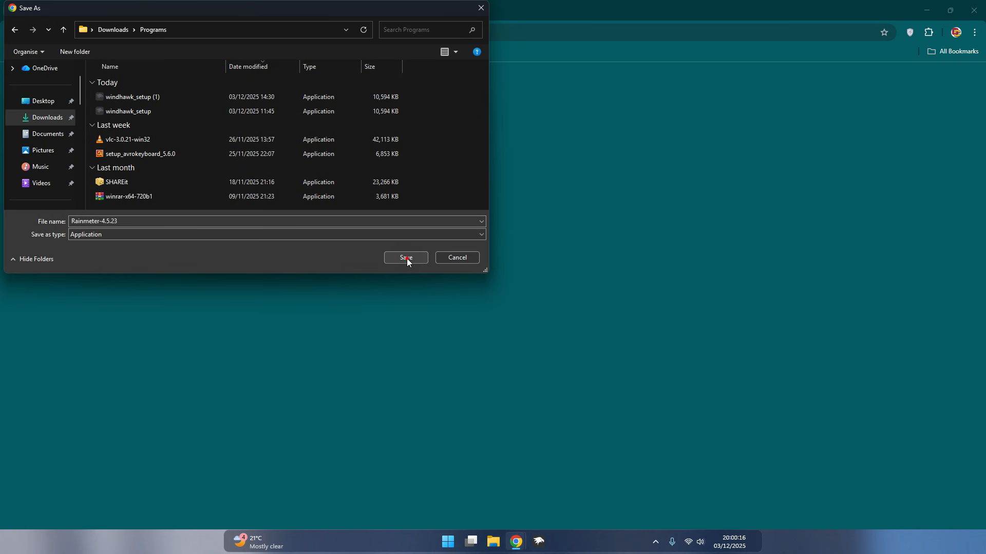
{"action": "left_click", "coordinate": [406, 258]}
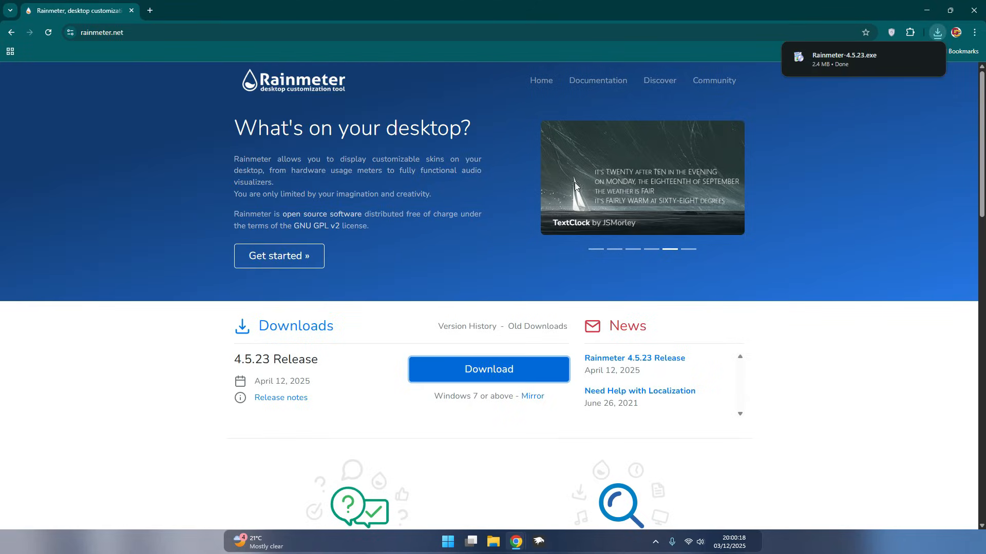
{"action": "left_click", "coordinate": [844, 55]}
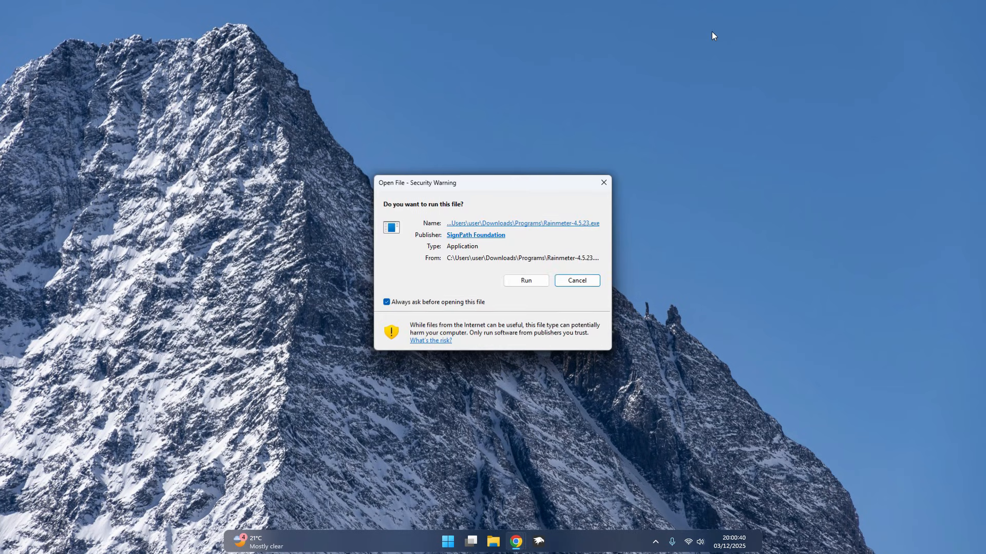
Run the installer in English with a Standard installation and launch Rainmeter on finish.
{"action": "left_click", "coordinate": [524, 280]}
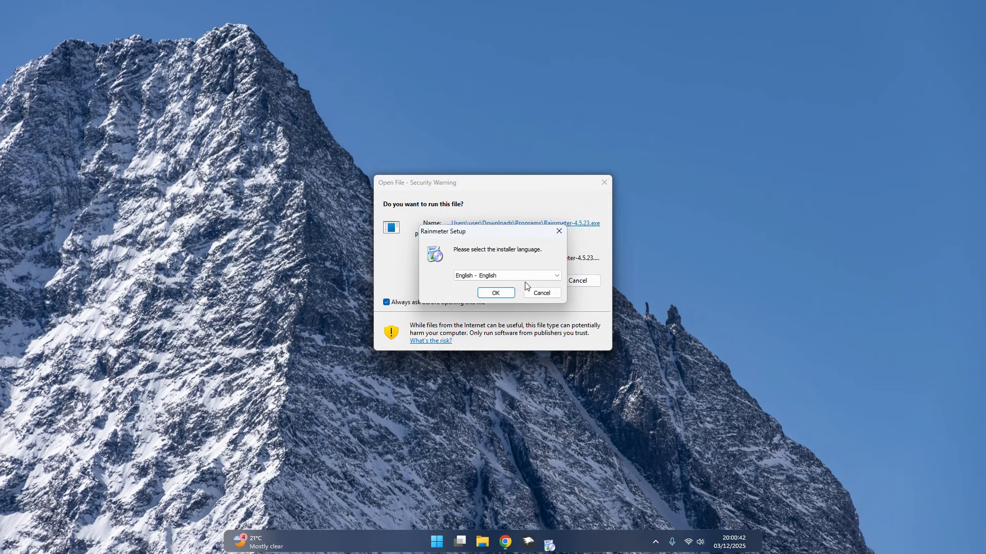
{"action": "left_click", "coordinate": [495, 293]}
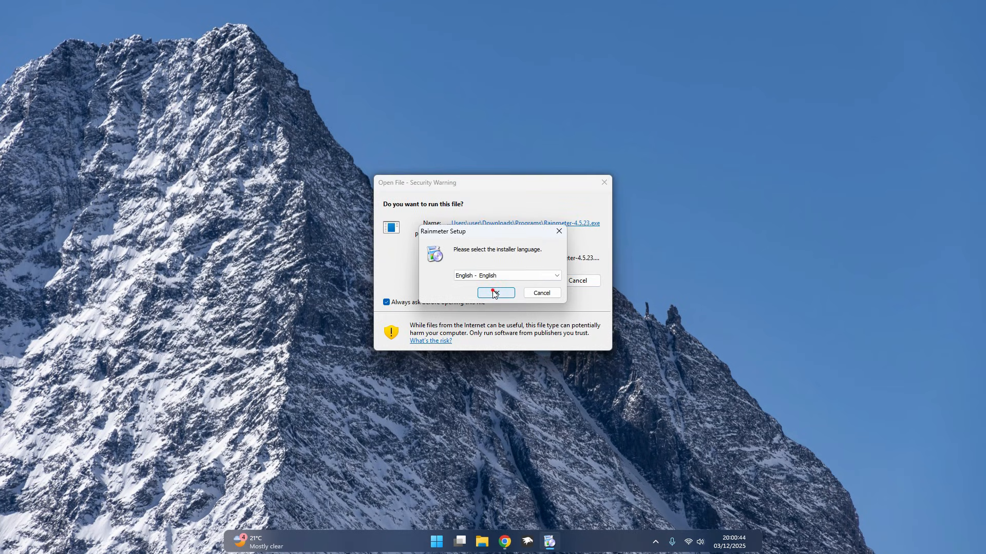
{"action": "left_click", "coordinate": [494, 293]}
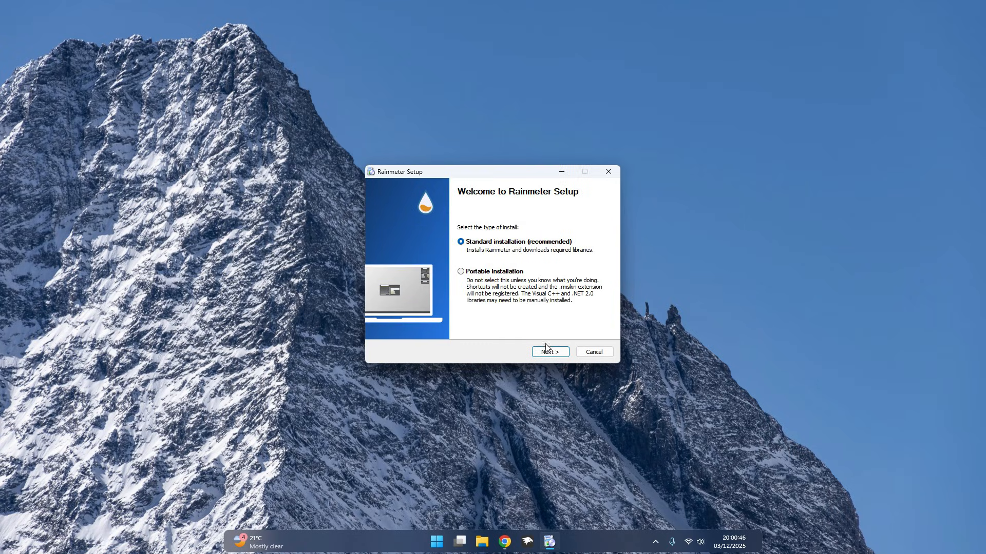
{"action": "left_click", "coordinate": [550, 353]}
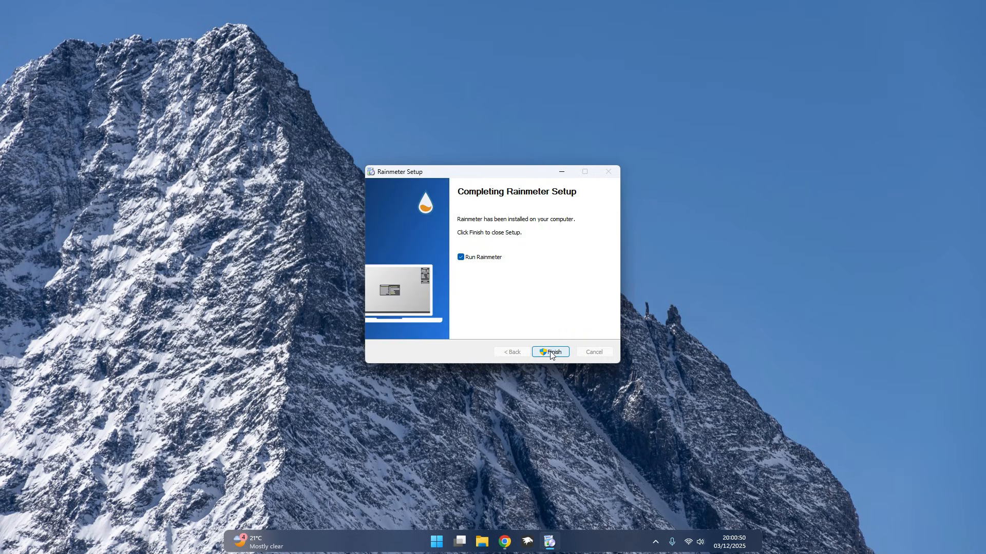
{"action": "left_click", "coordinate": [551, 352]}
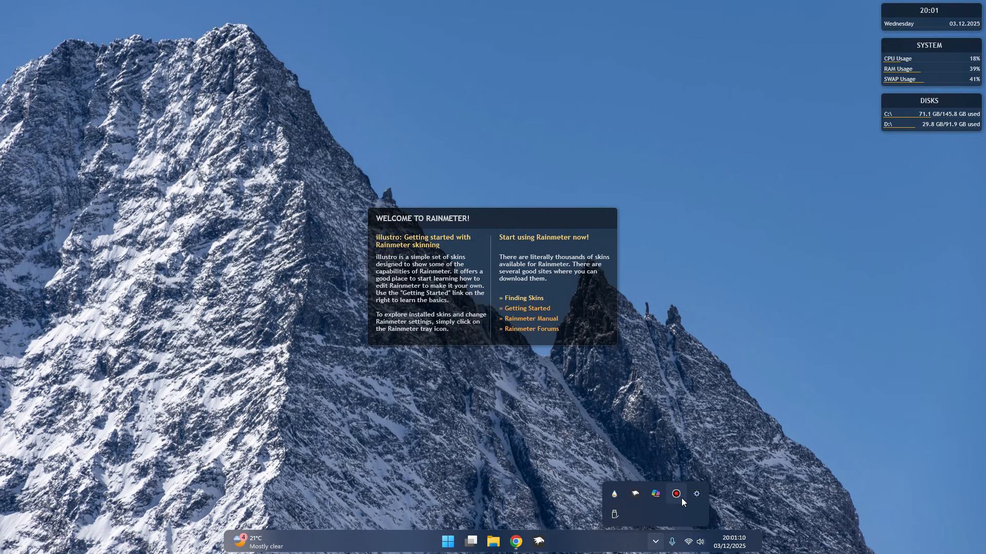
From the tray, manage Rainmeter skins and unload the illustro Clock, reviewing the Disk, Google and Network skins.
{"action": "right_click", "coordinate": [675, 494]}
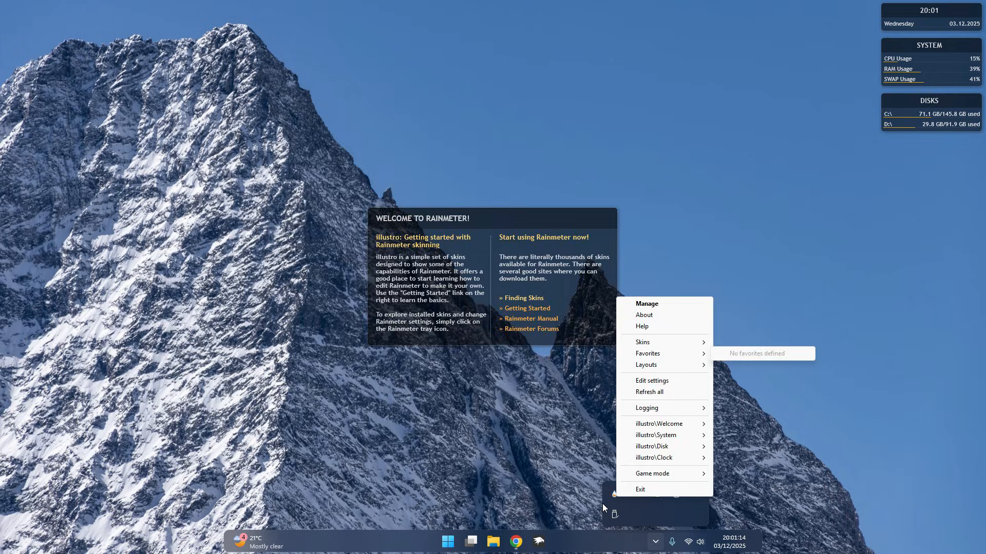
{"action": "left_click", "coordinate": [646, 304]}
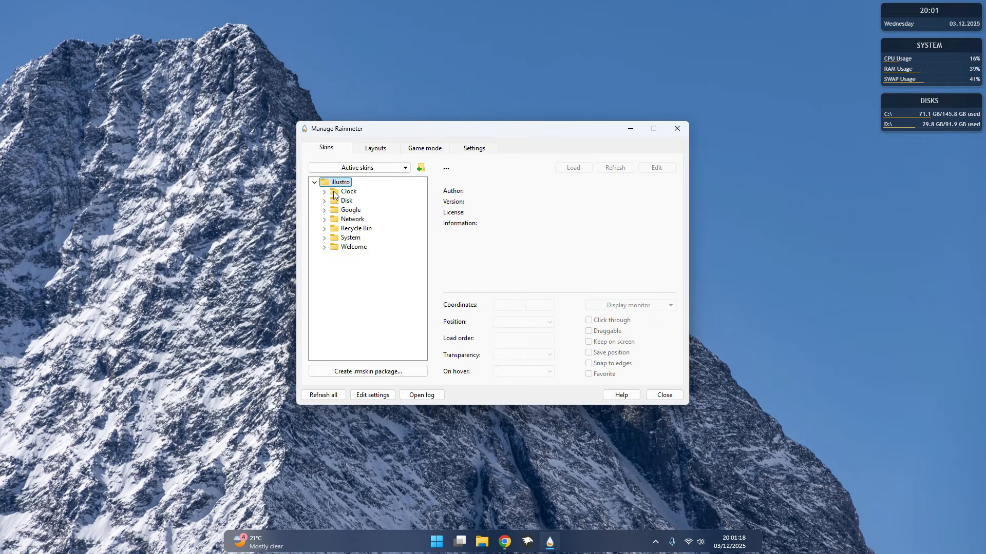
{"action": "left_click", "coordinate": [332, 192]}
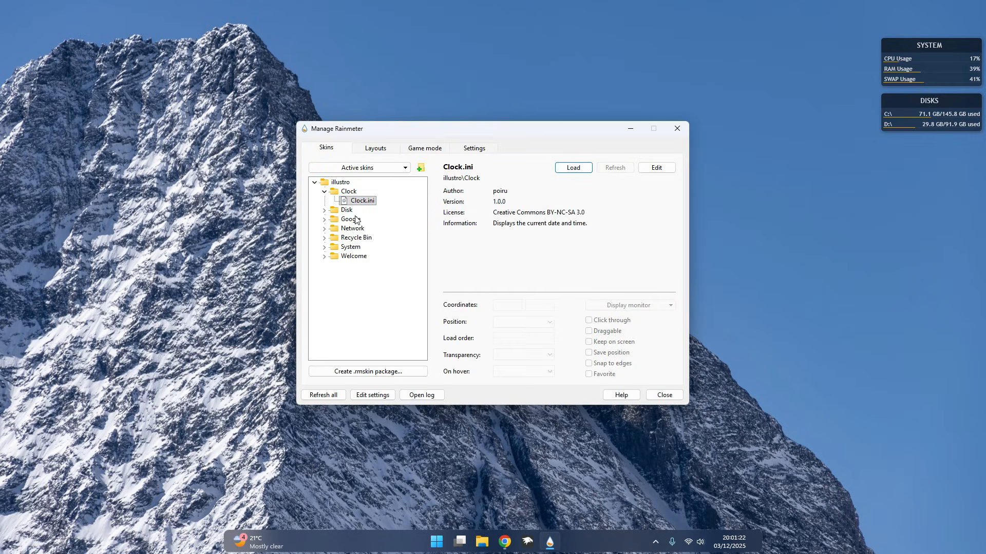
{"action": "left_click", "coordinate": [363, 228]}
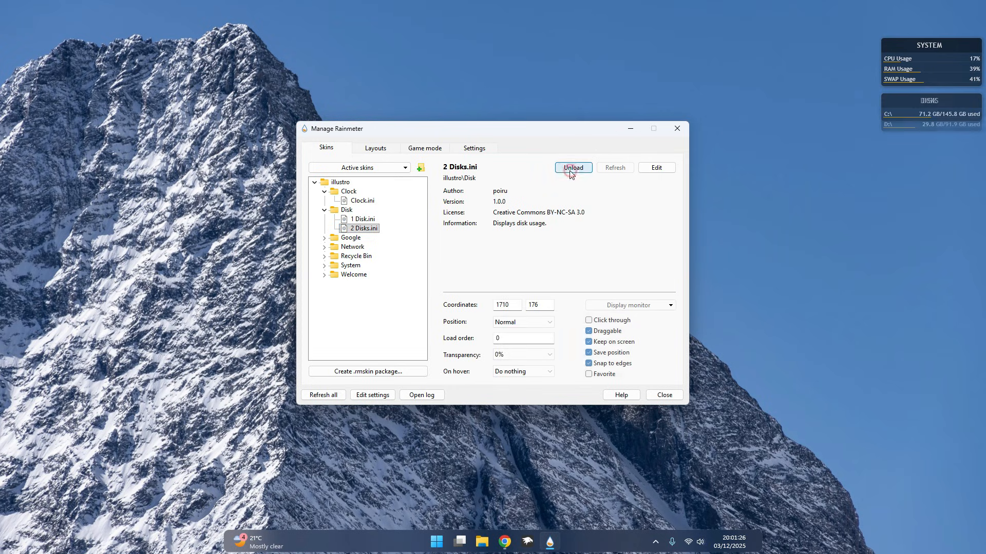
{"action": "left_click", "coordinate": [365, 246]}
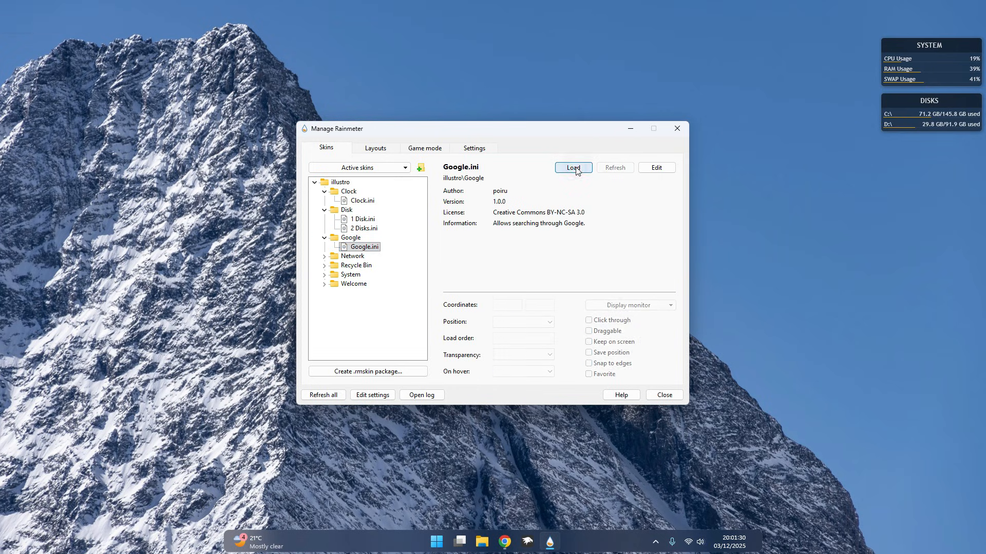
{"action": "left_click", "coordinate": [352, 256]}
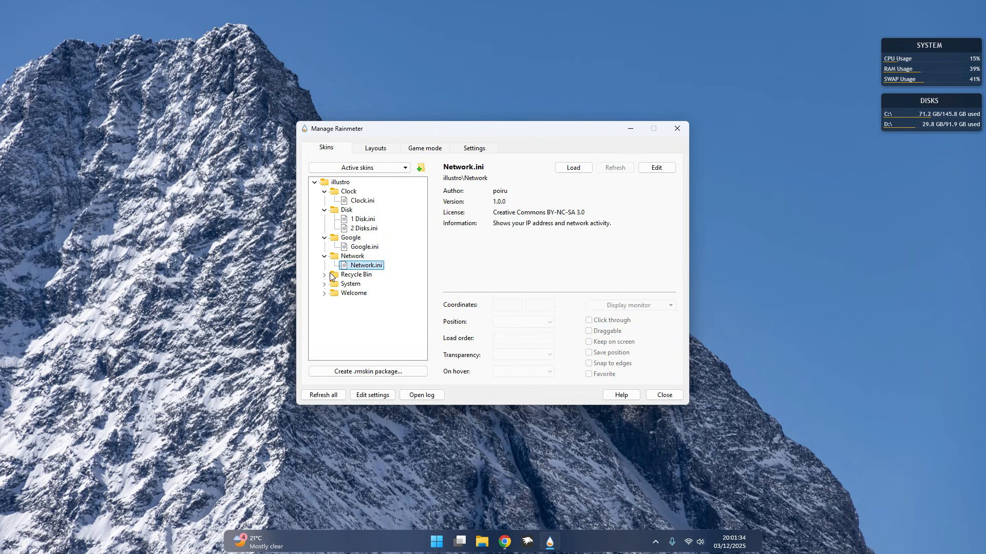
Unload the illustro System stats and two-disk widgets from the desktop.
{"action": "left_click", "coordinate": [363, 302]}
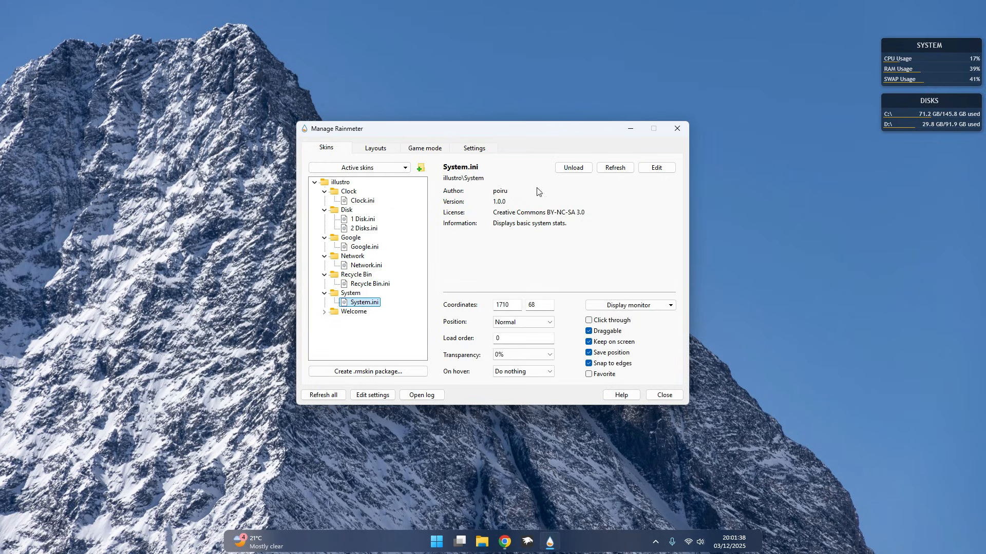
{"action": "left_click", "coordinate": [367, 321]}
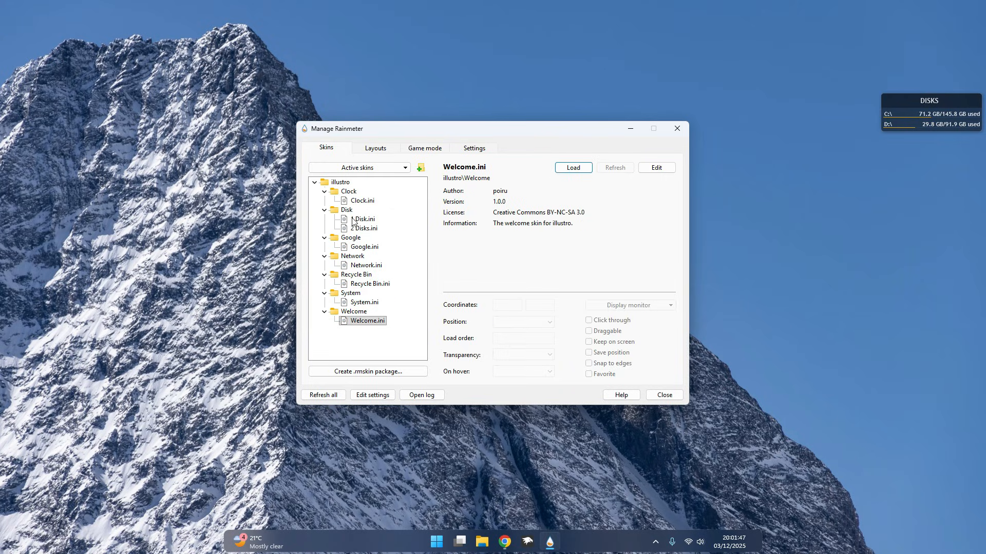
{"action": "left_click", "coordinate": [366, 228]}
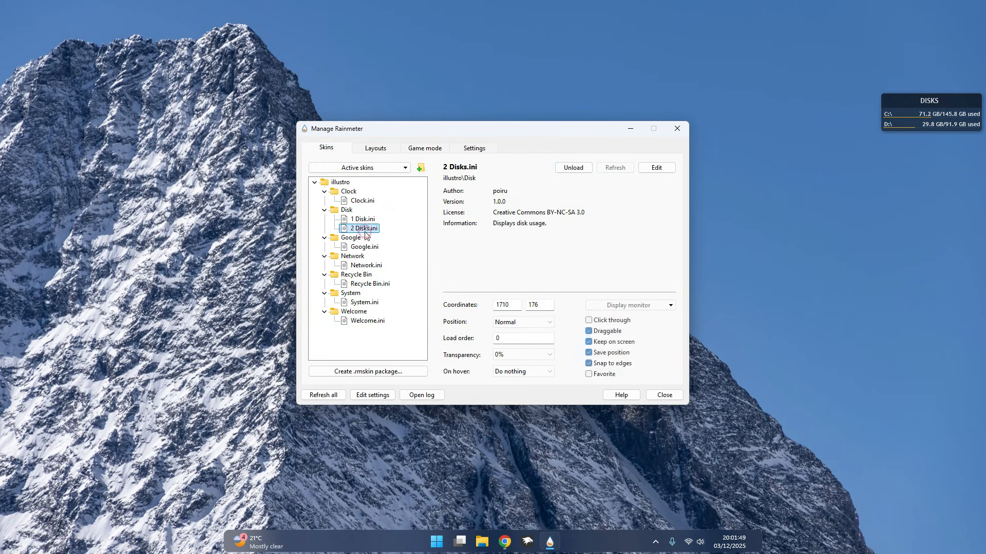
{"action": "left_click", "coordinate": [505, 541]}
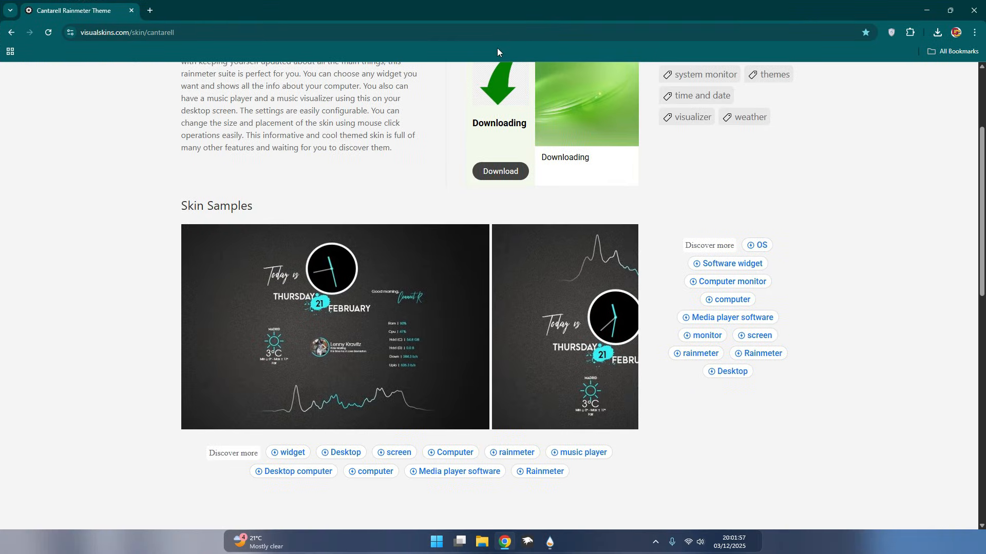
Save the cantarell.rmskin package from VisualSkins into the Programs folder.
{"action": "scroll", "scroll_direction": "down", "scroll_amount": 3}
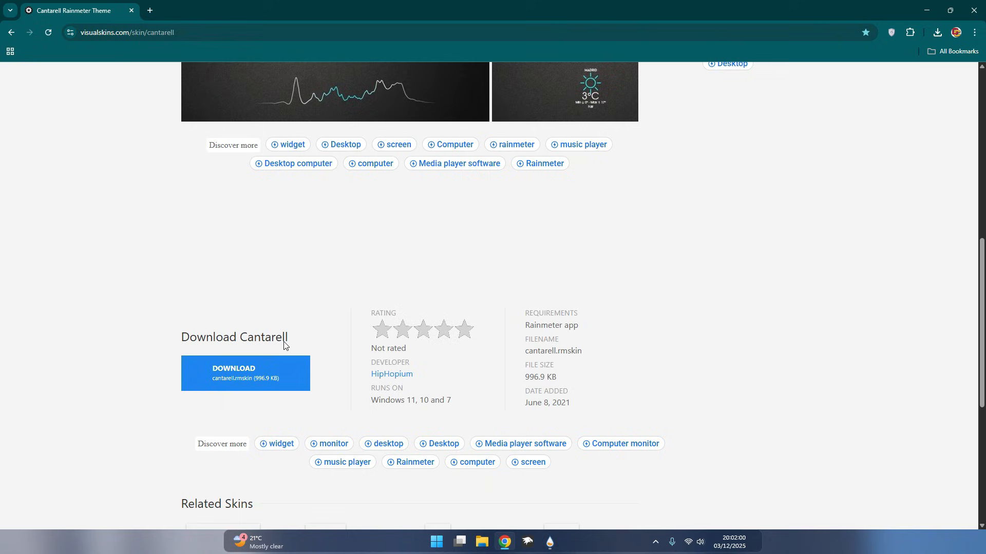
{"action": "left_click", "coordinate": [245, 373]}
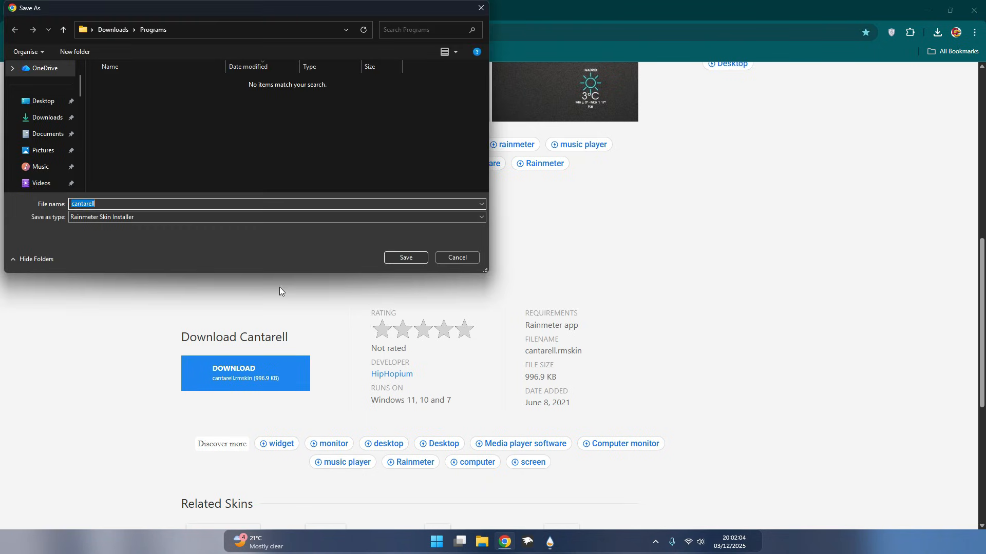
{"action": "left_click", "coordinate": [404, 259]}
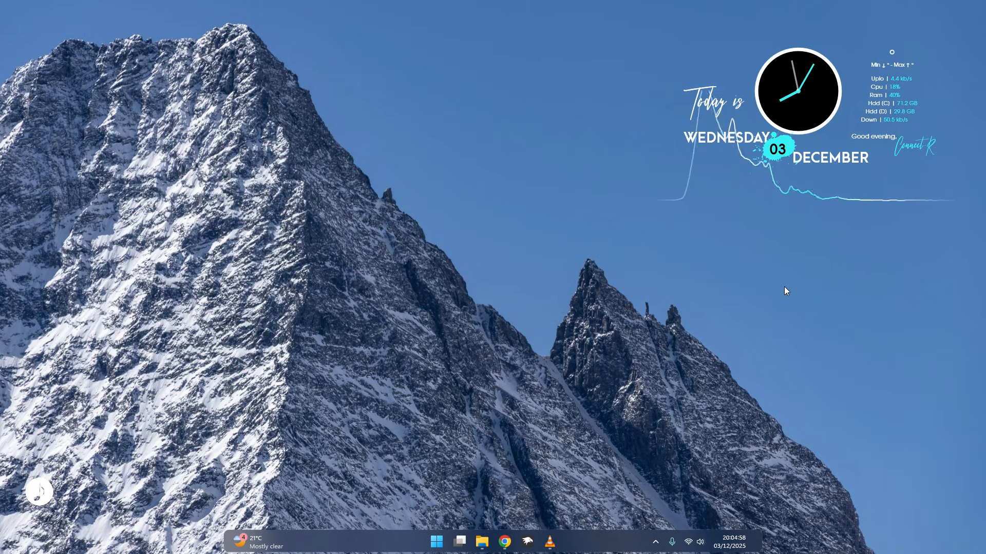
Launch File Explorer from the taskbar to show This PC's drives.
{"action": "left_click", "coordinate": [480, 542]}
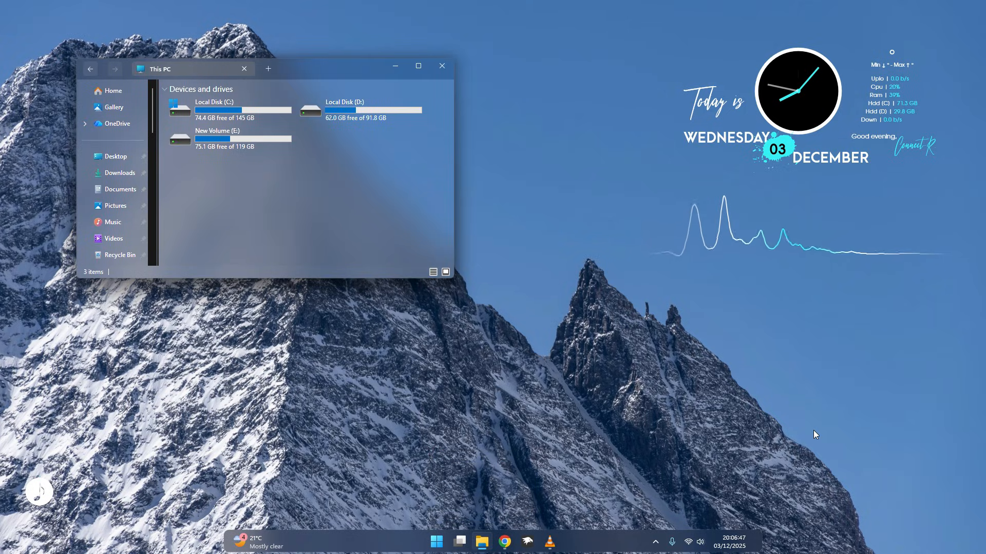